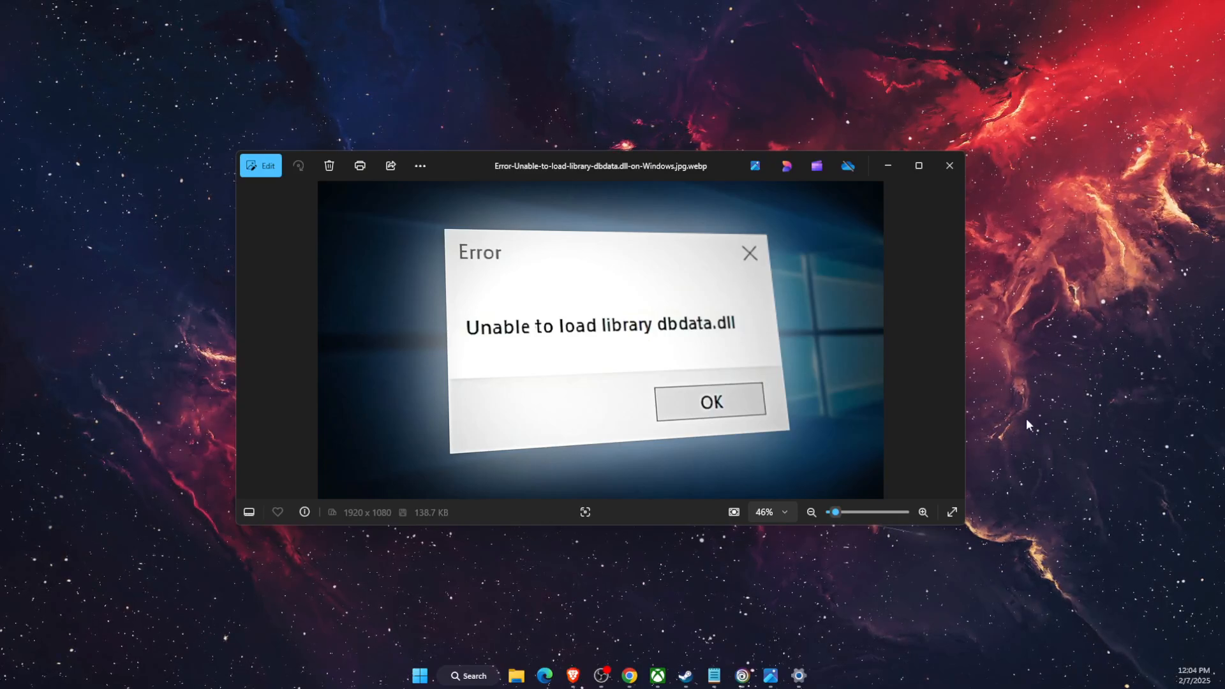
mouse_move(725, 298)
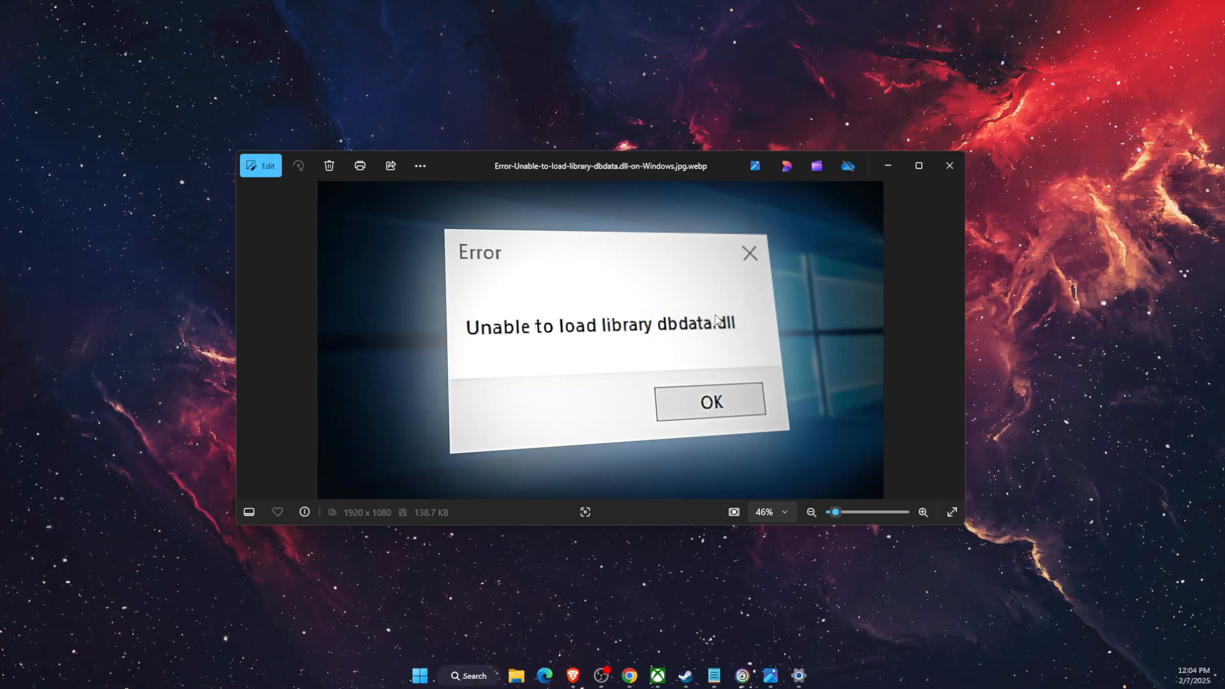
mouse_move(722, 319)
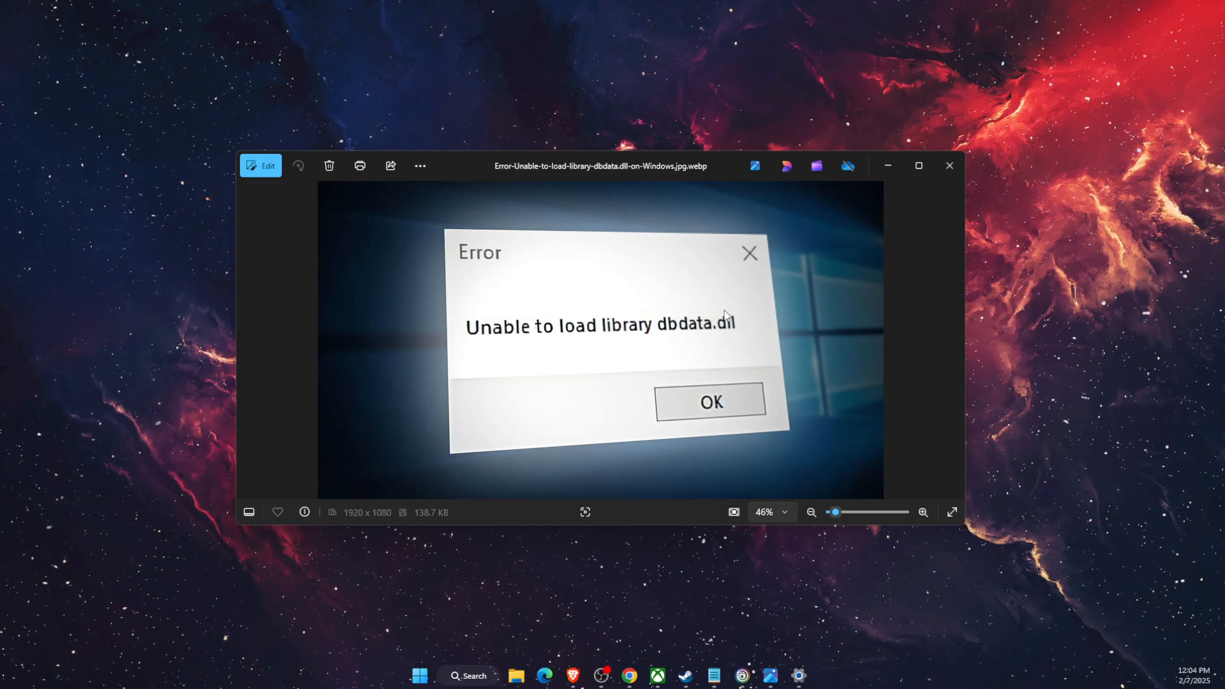
mouse_move(723, 317)
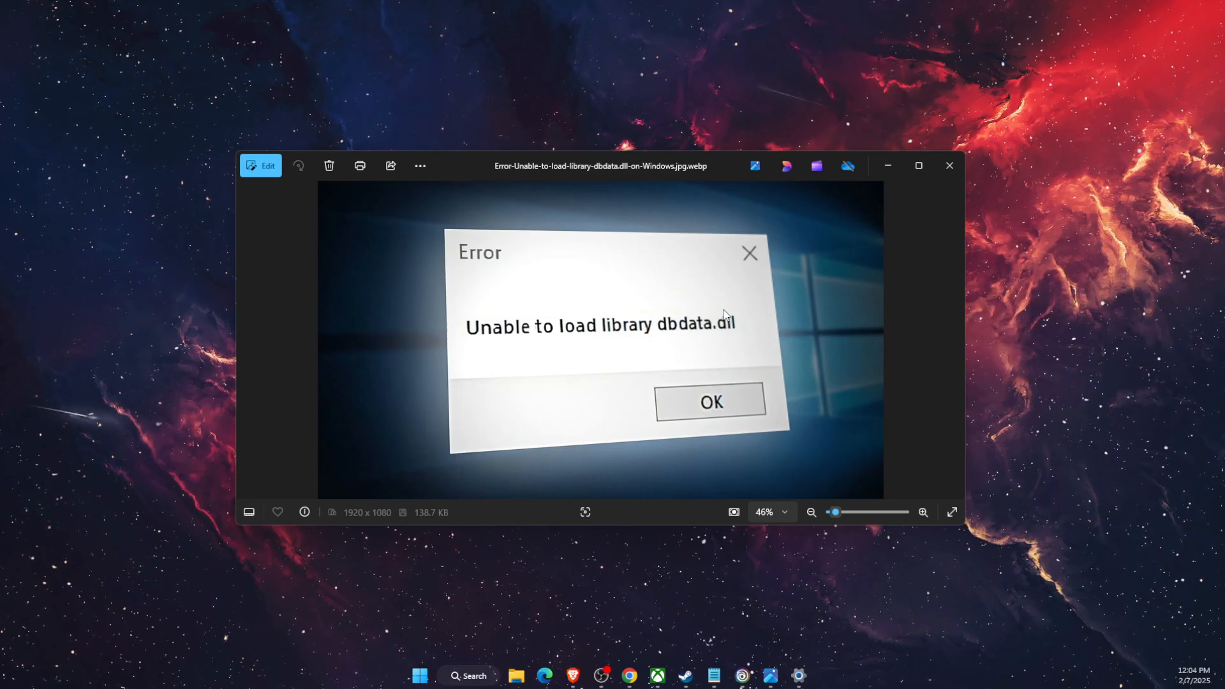
mouse_move(762, 301)
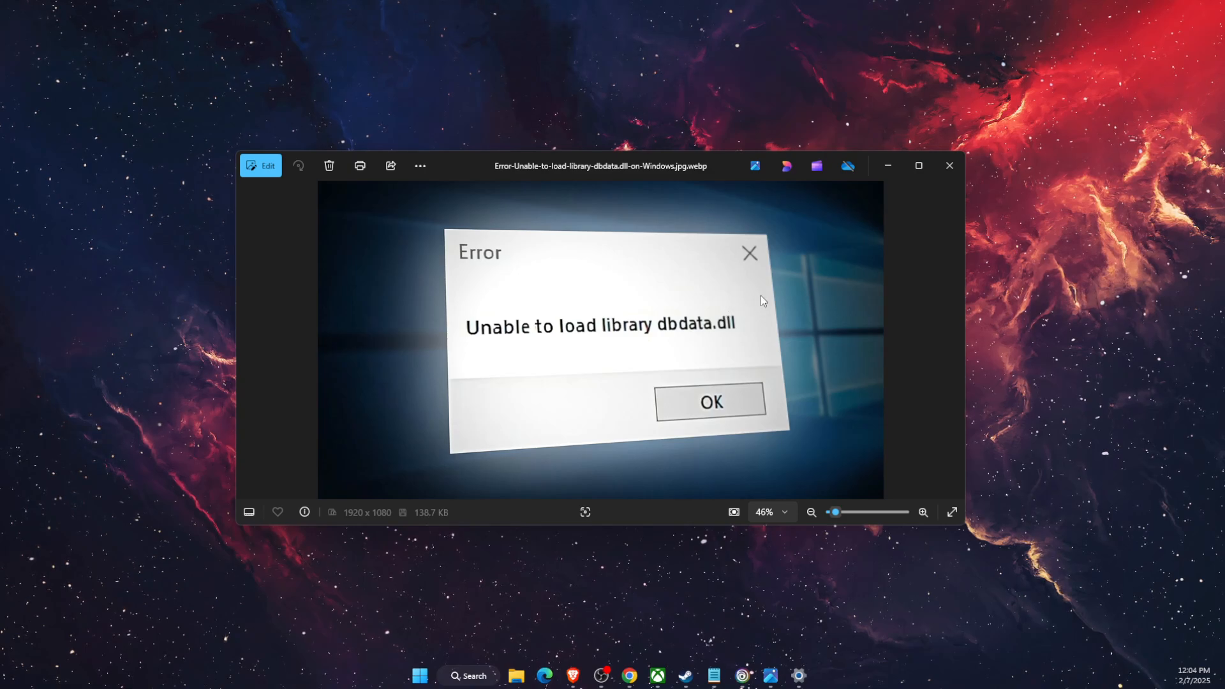
mouse_move(848, 212)
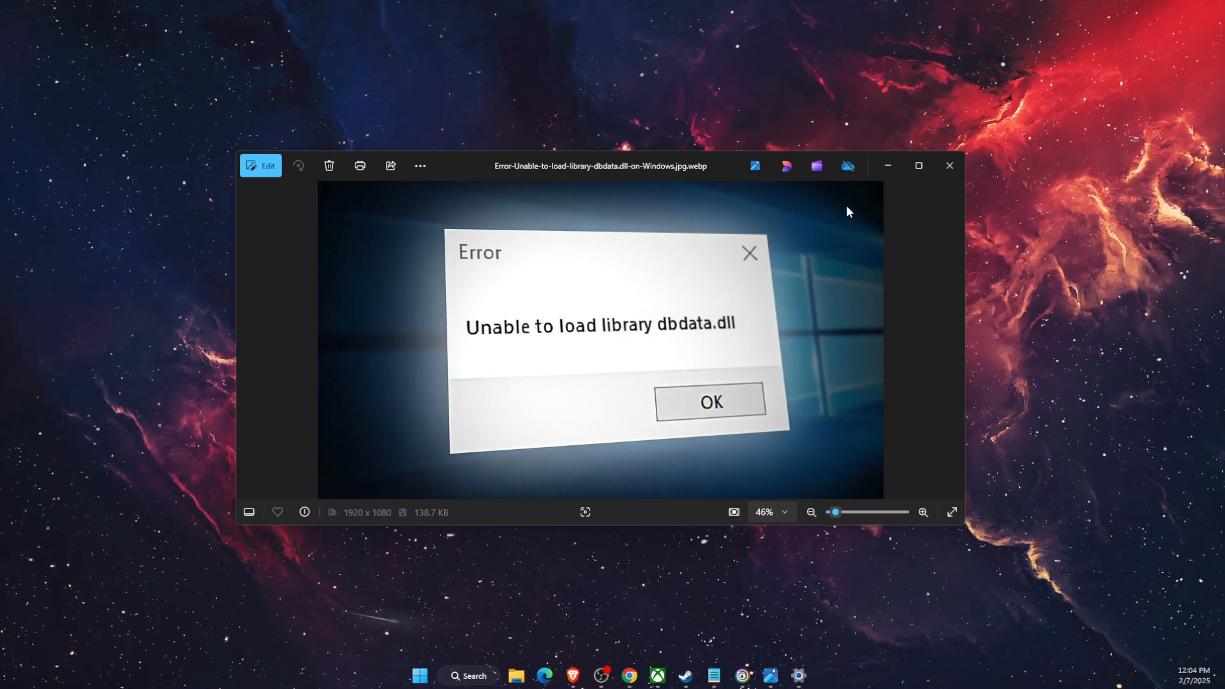
mouse_move(888, 166)
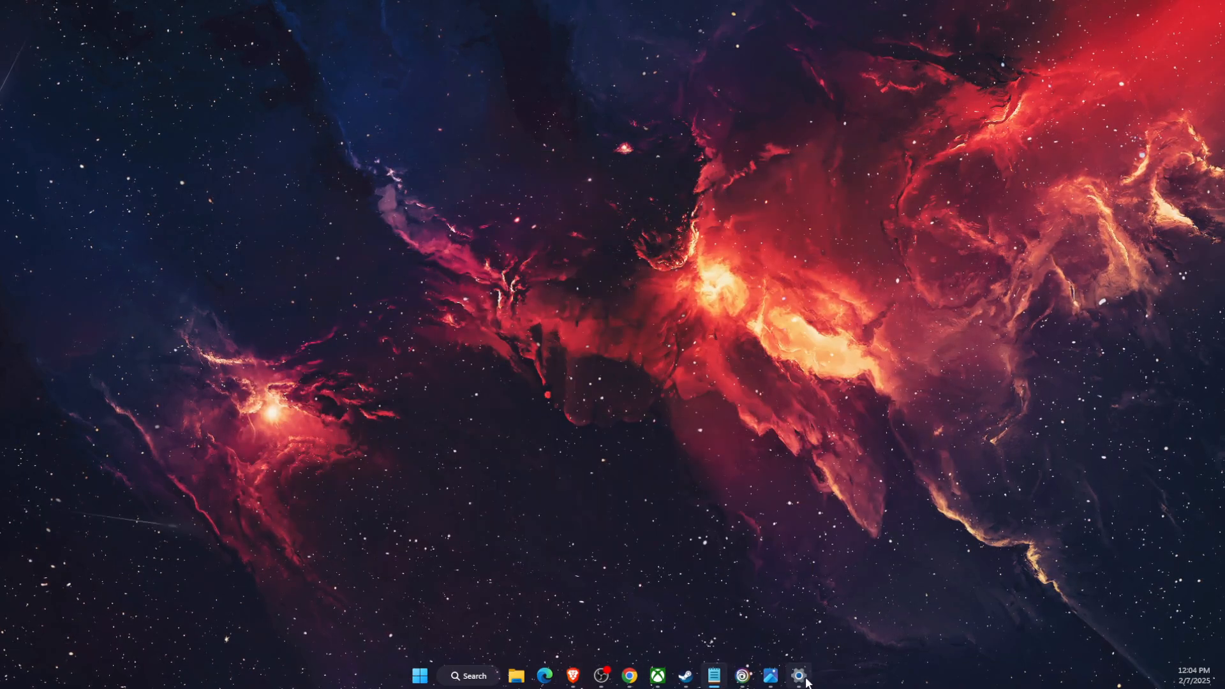
Open Settings on the Windows Update page showing the cumulative update preview
click(797, 676)
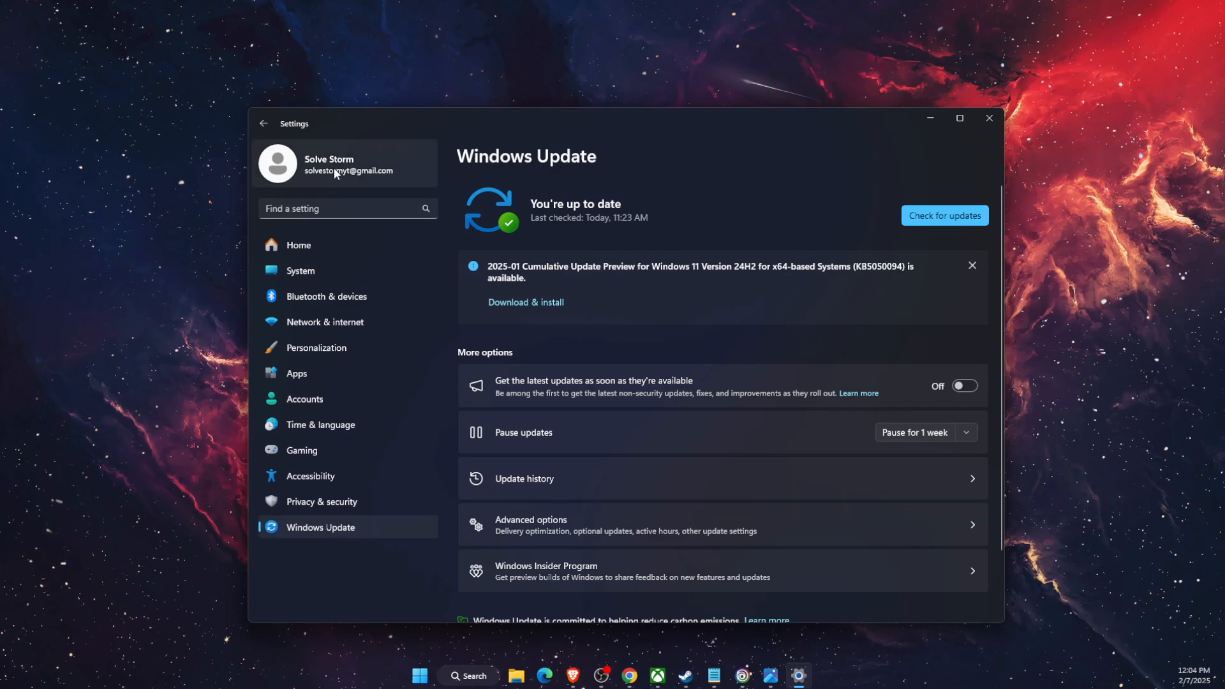
mouse_move(513, 342)
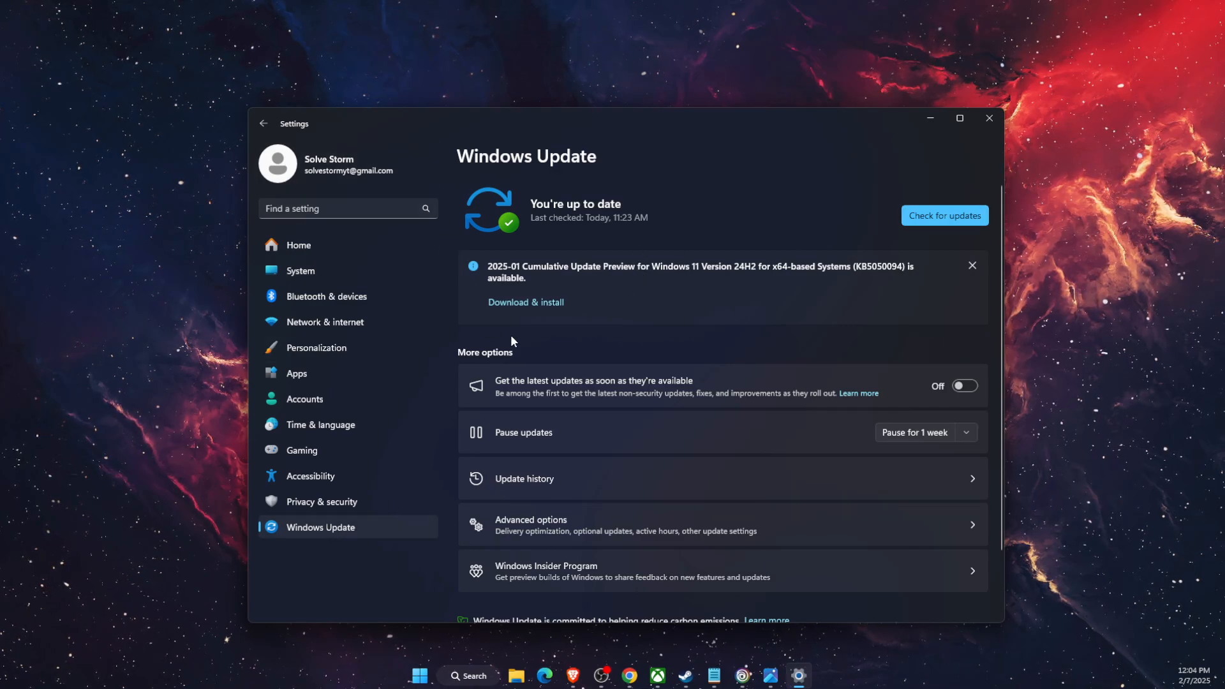
mouse_move(525, 302)
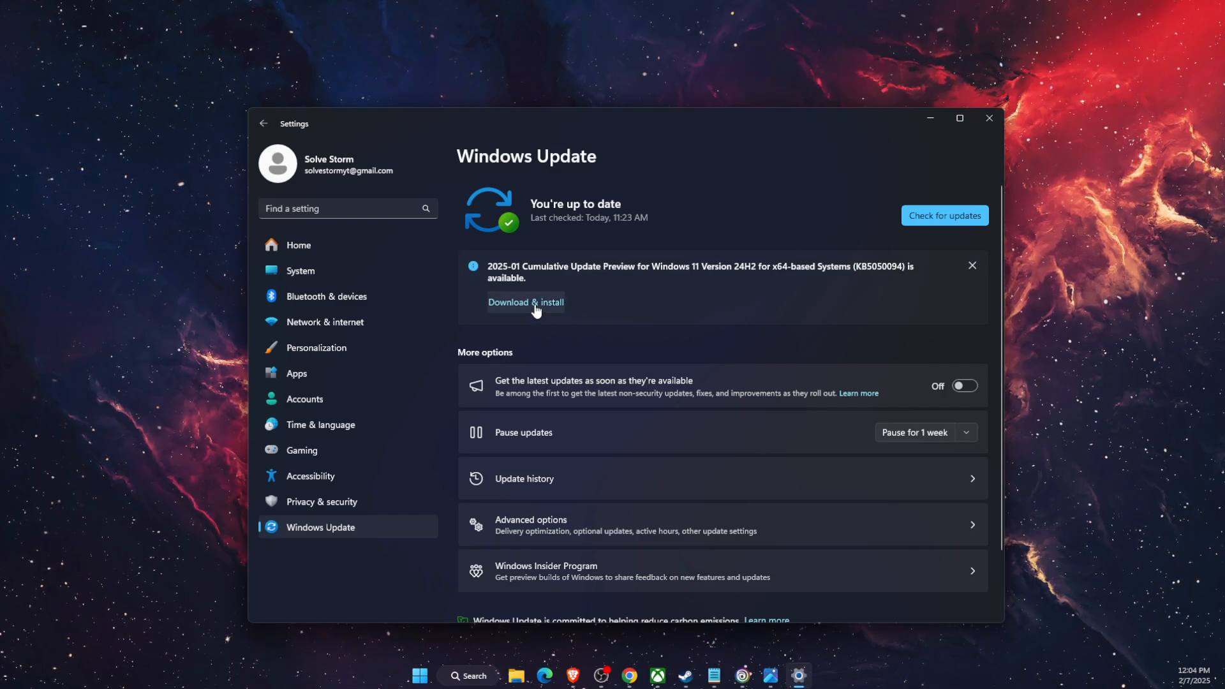
mouse_move(840, 215)
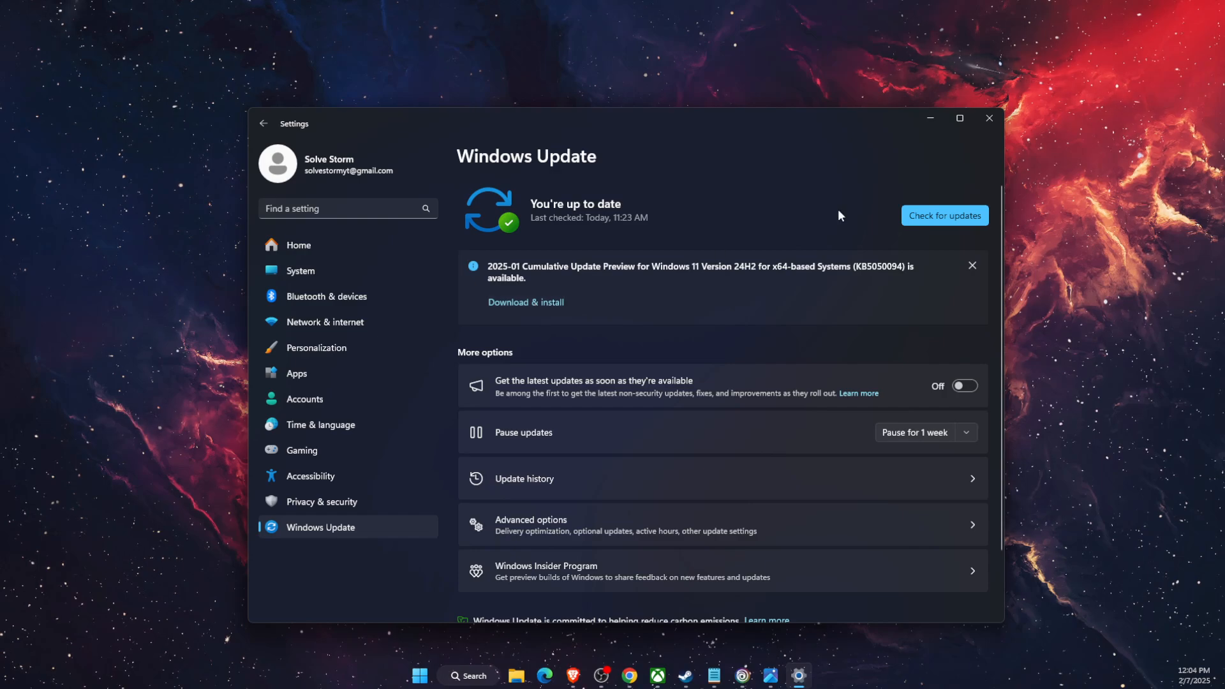
Search 'windows Security' to open Windows Defender Firewall, then its allowed-apps page
click(469, 675)
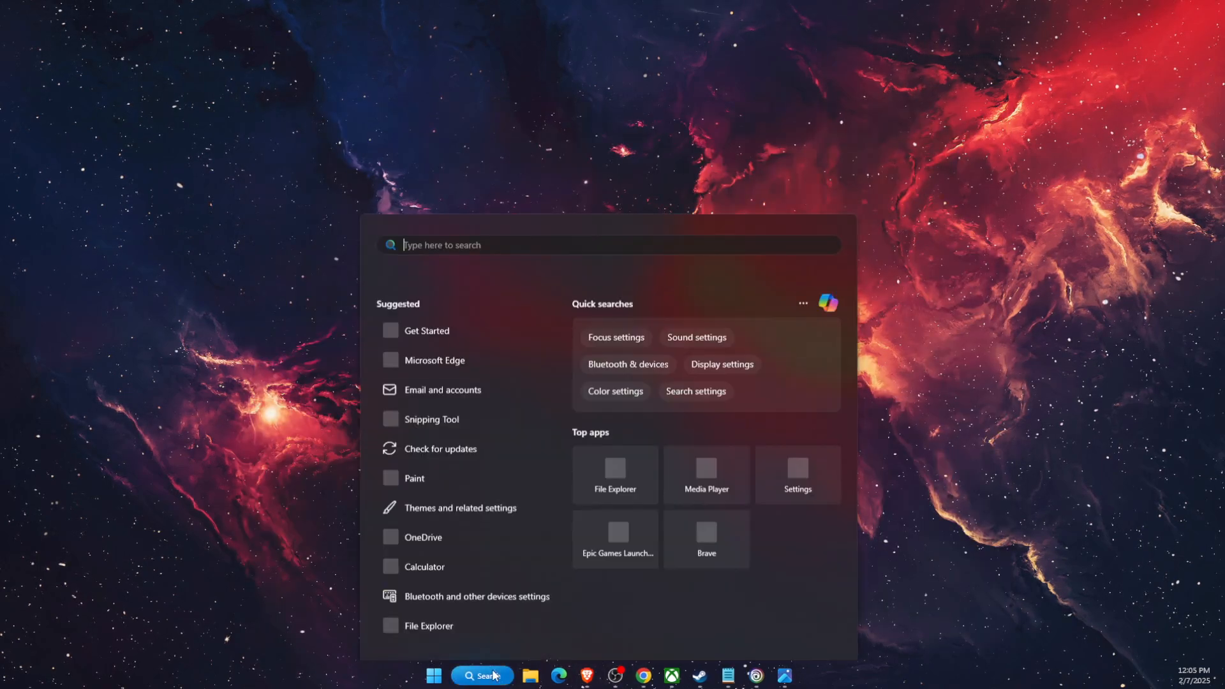
text(windows Security)
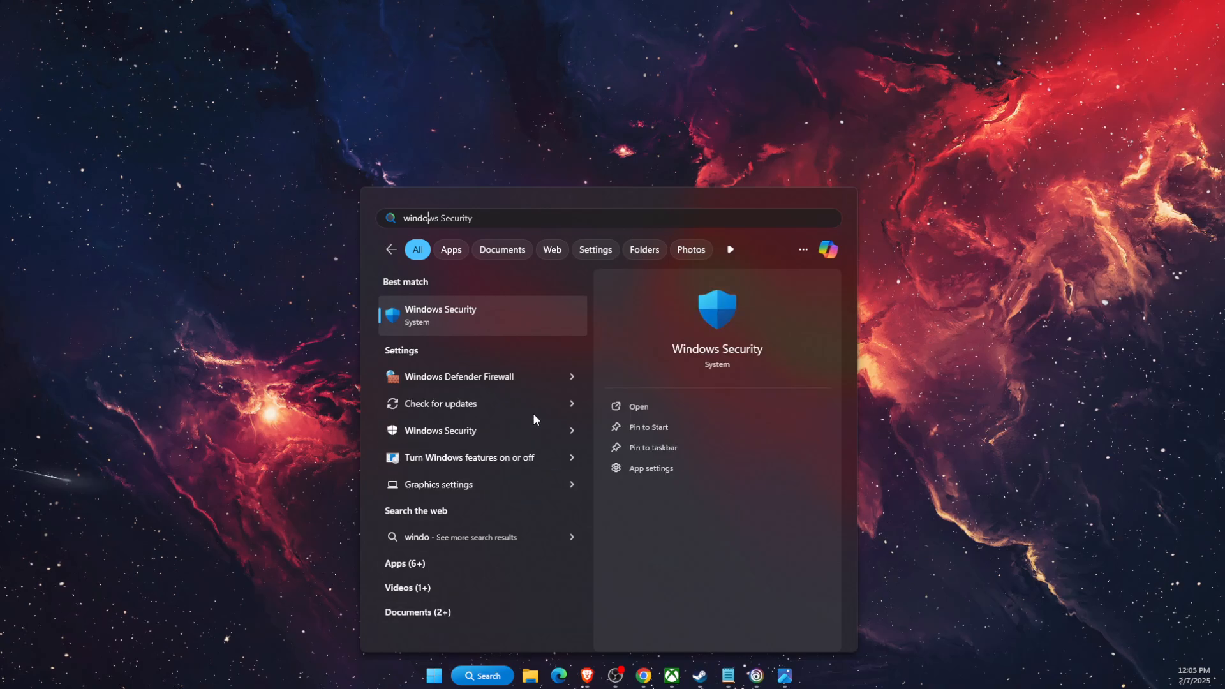
click(460, 376)
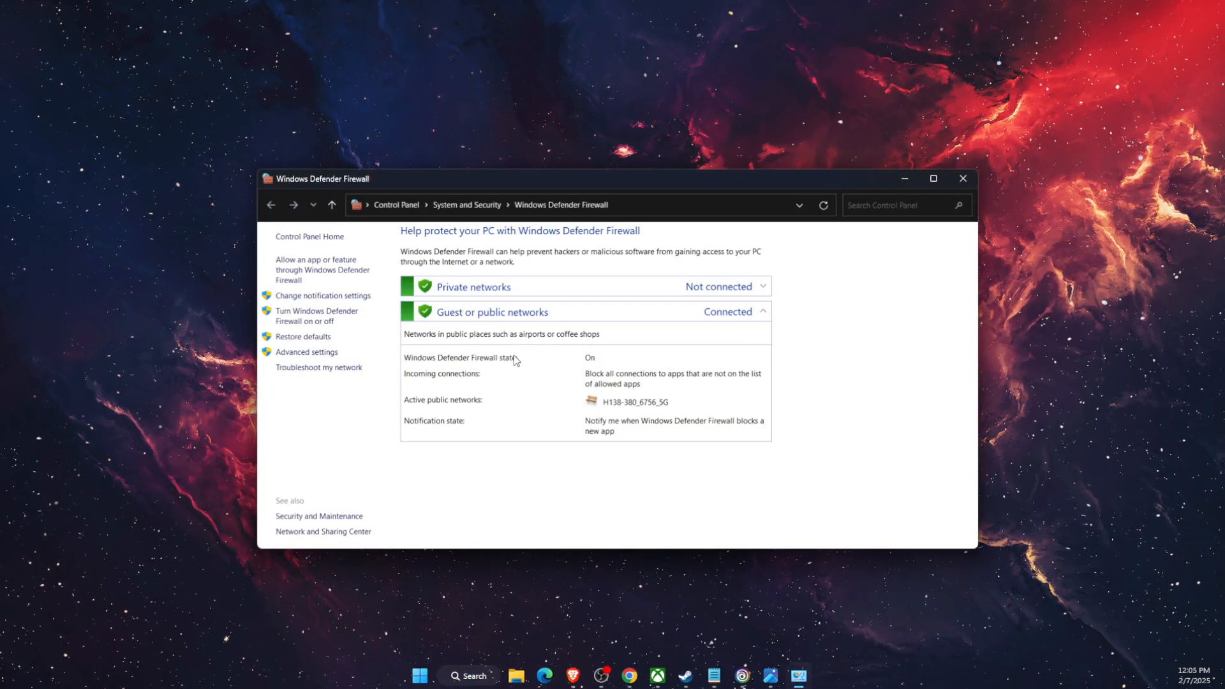
mouse_move(316, 269)
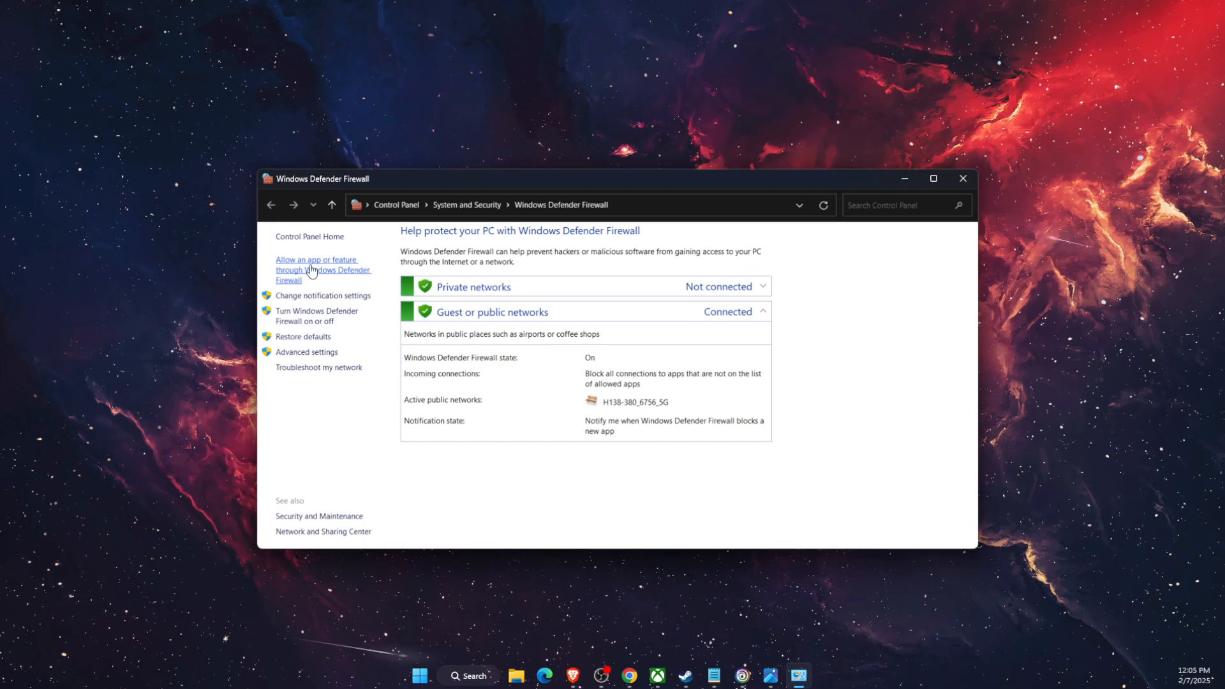
click(323, 269)
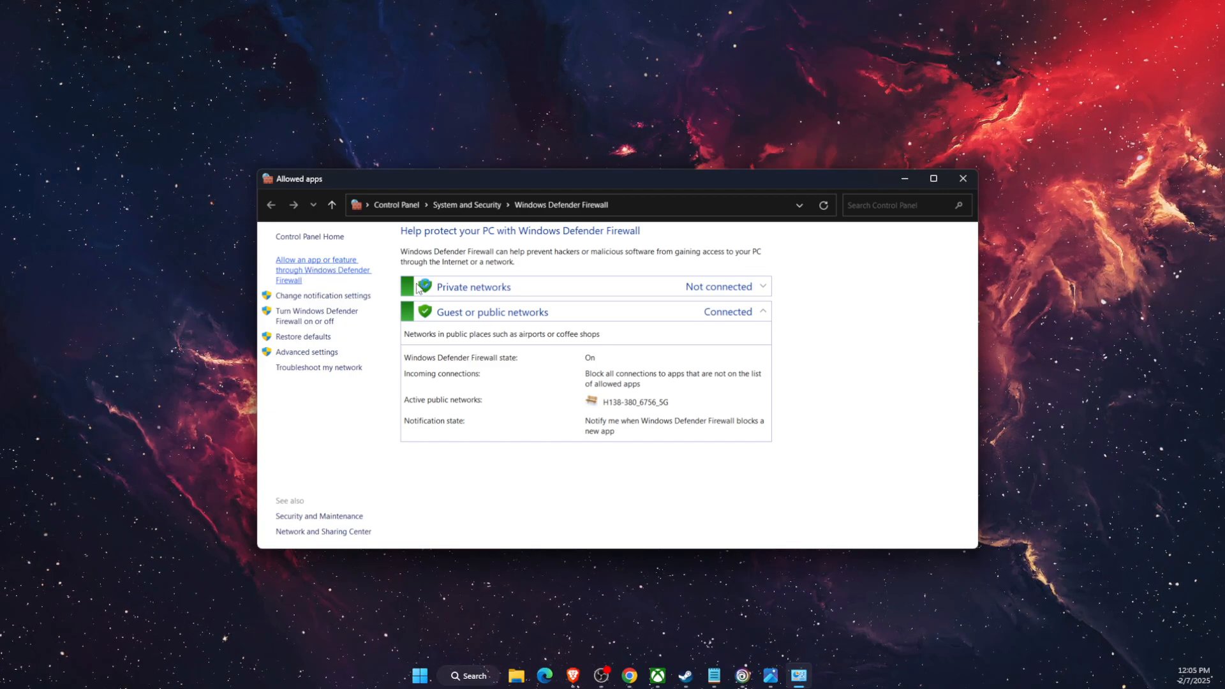
Load the Allowed apps page listing apps with Private and Public settings
click(316, 269)
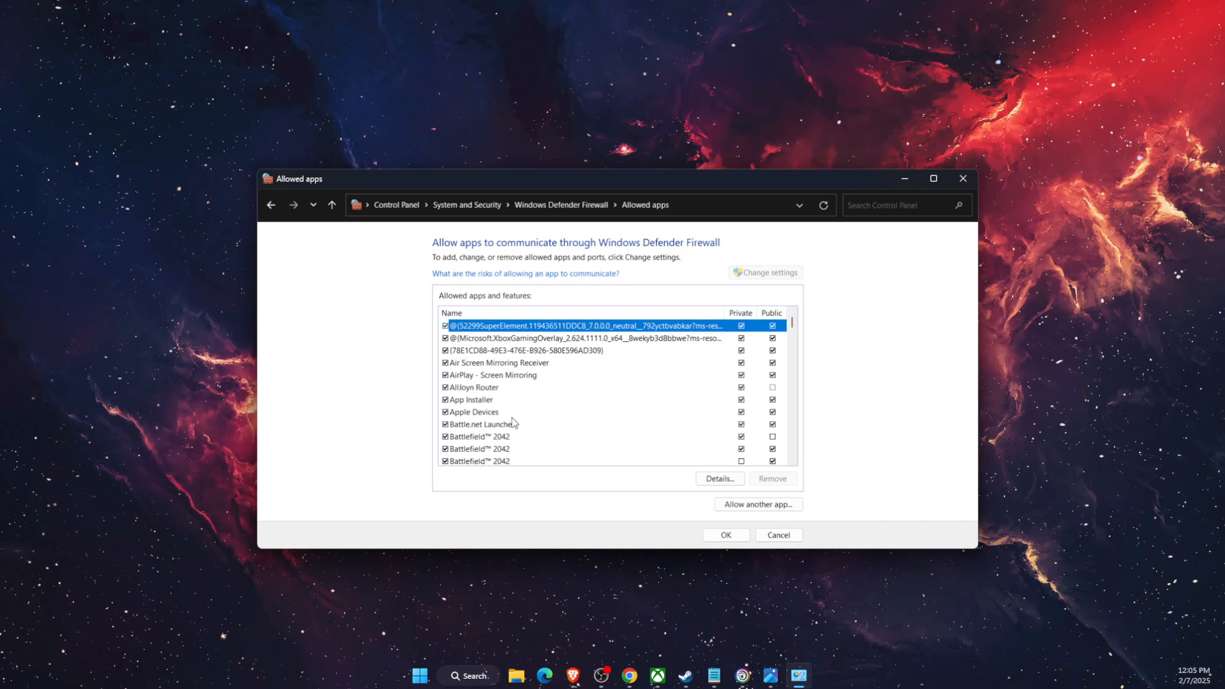
mouse_move(682, 494)
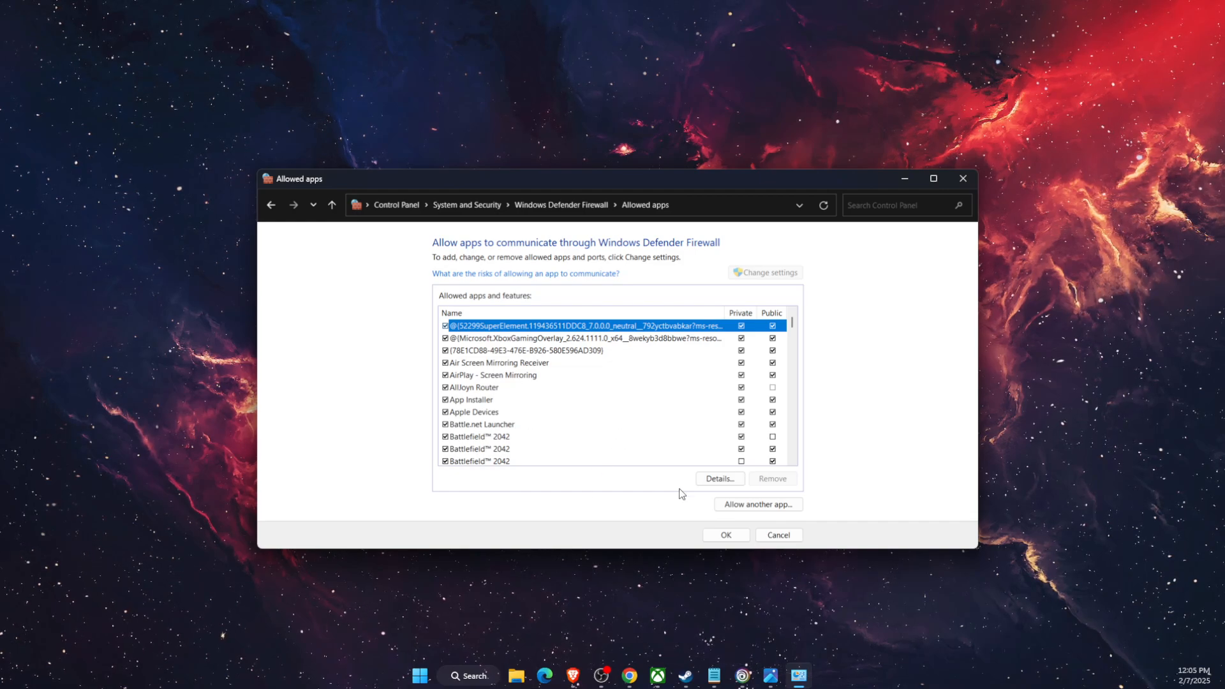
Start adding an app and browse drive D to the XboxGames folder
click(758, 504)
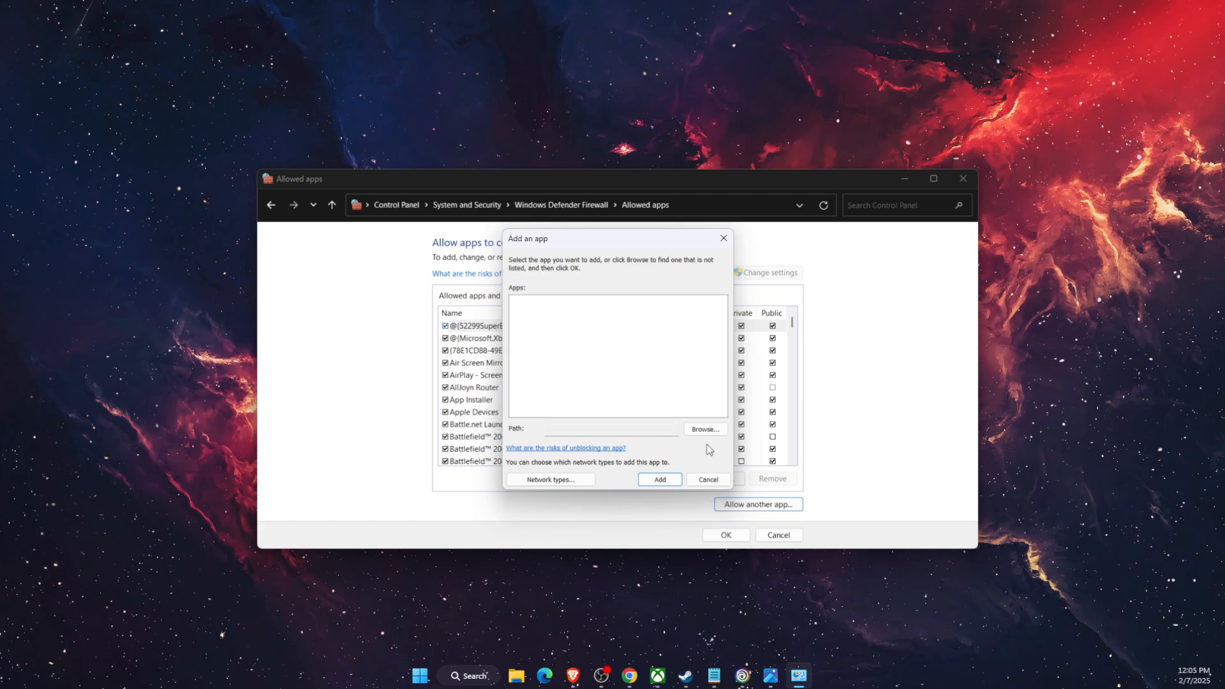
mouse_move(704, 429)
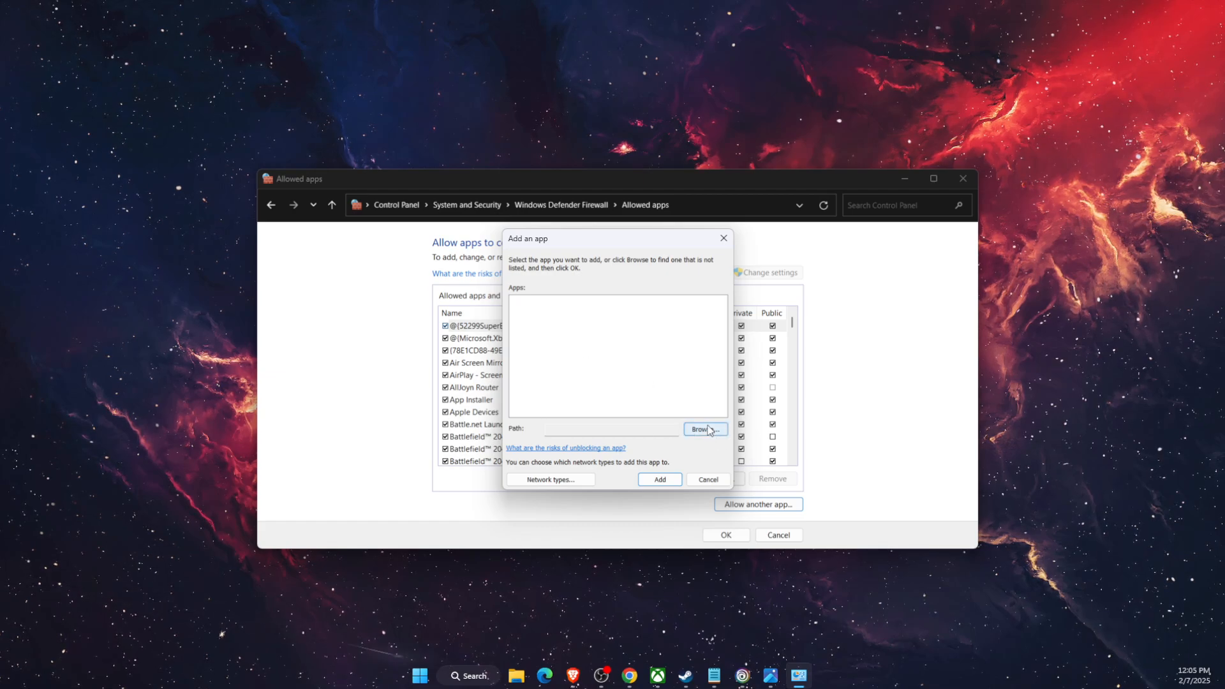
click(704, 429)
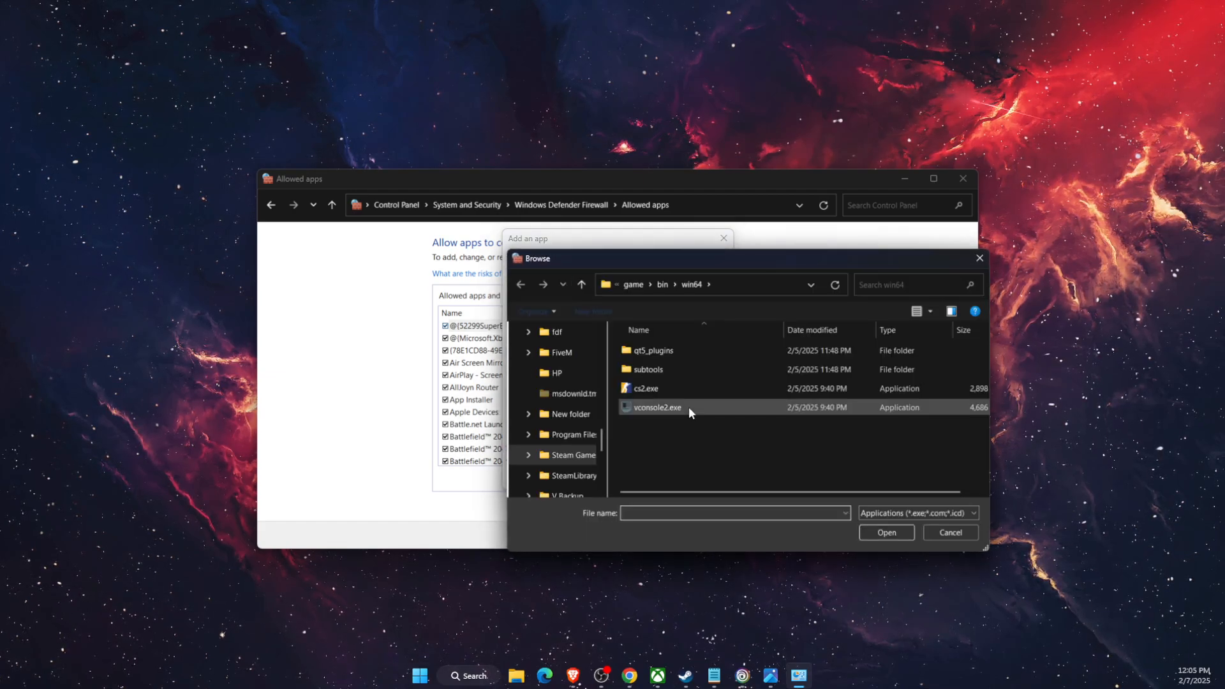
scroll(down, 3)
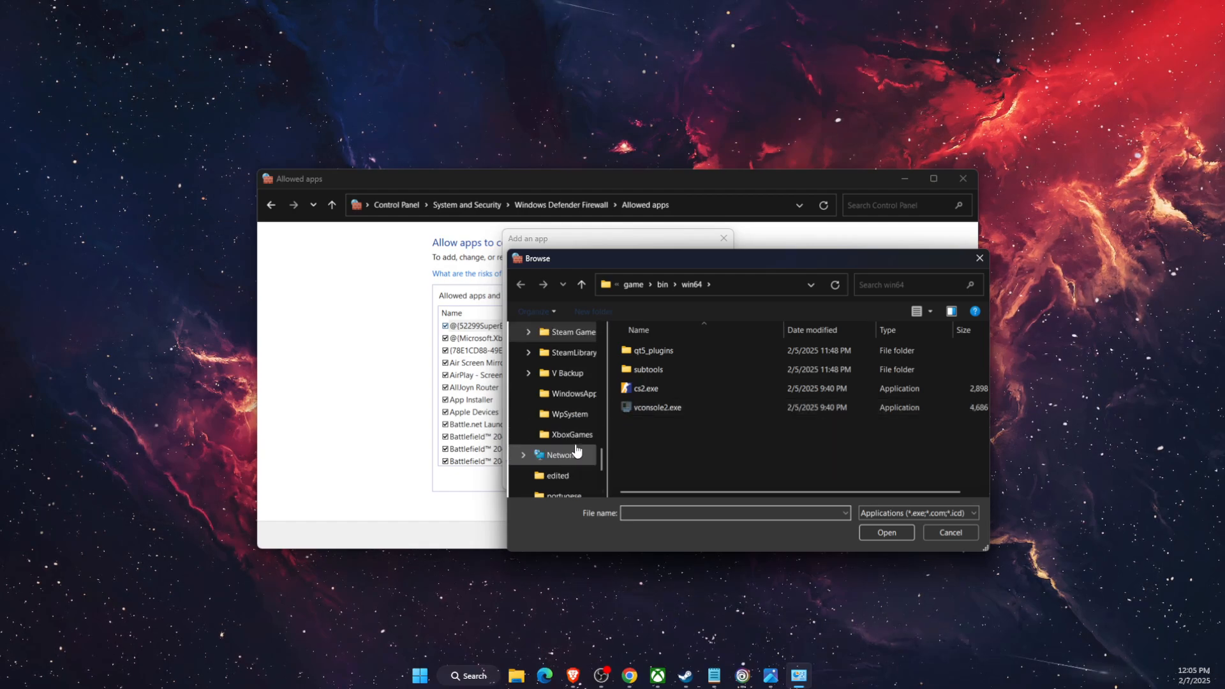
click(571, 435)
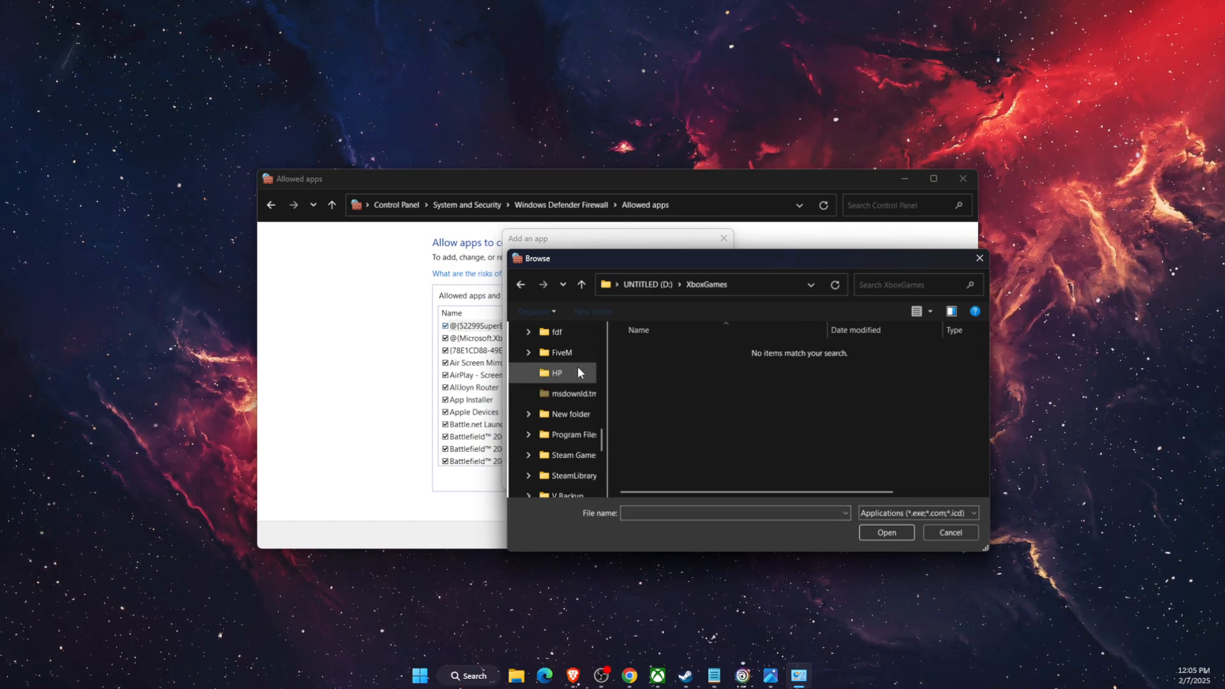
Allow re2.exe through the firewall and save the allowed apps list
click(575, 372)
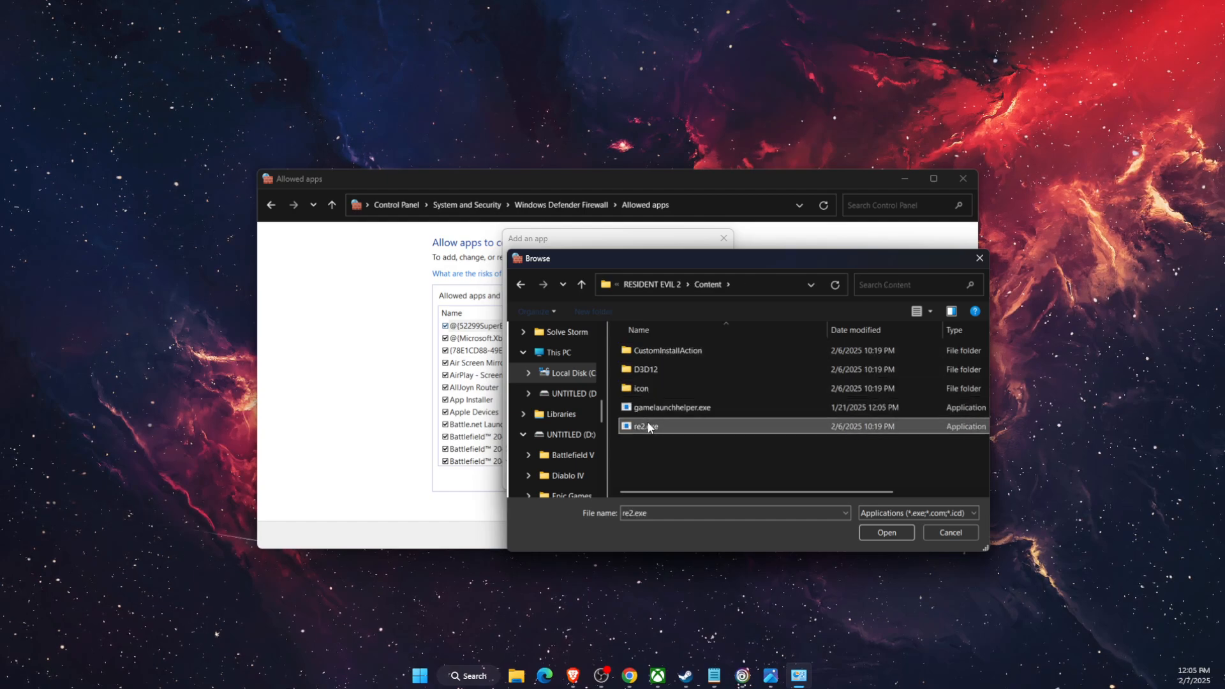
click(950, 532)
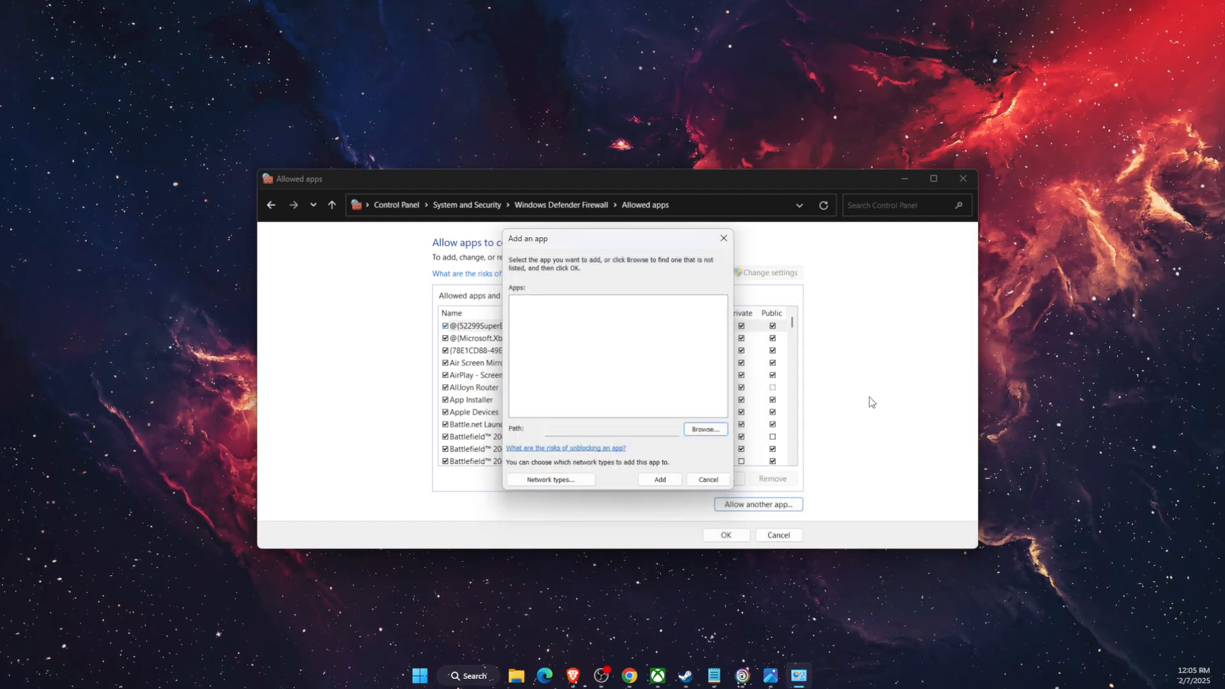
click(708, 480)
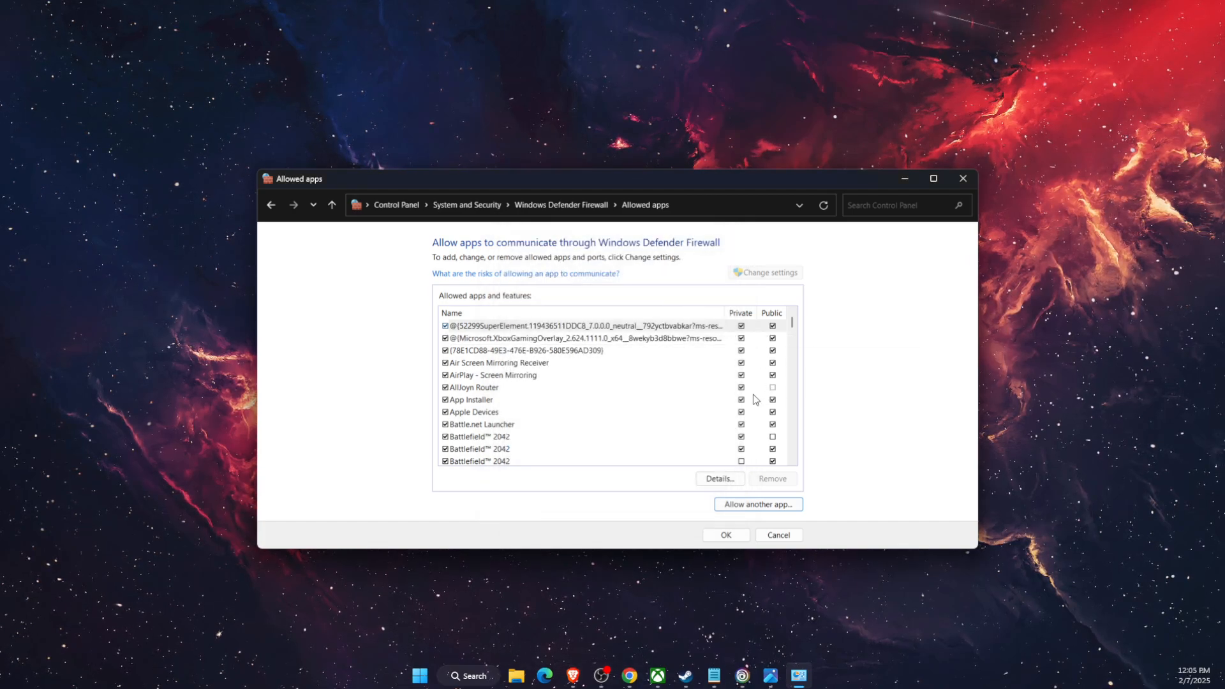
mouse_move(727, 549)
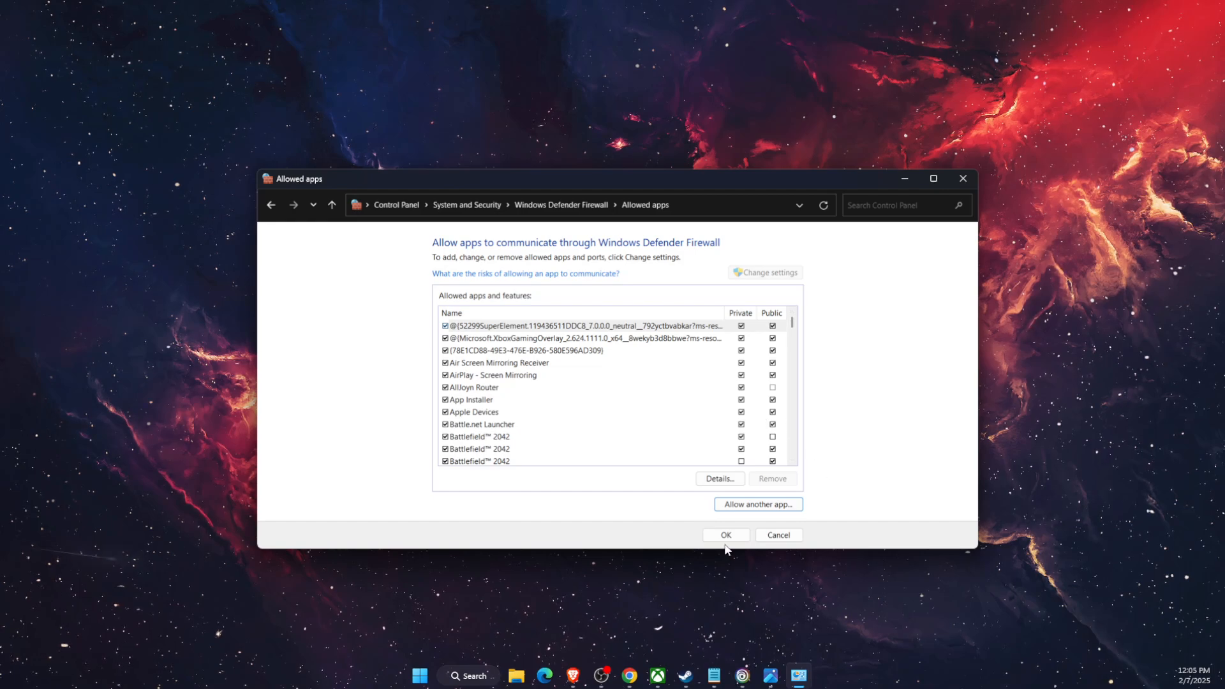
click(725, 535)
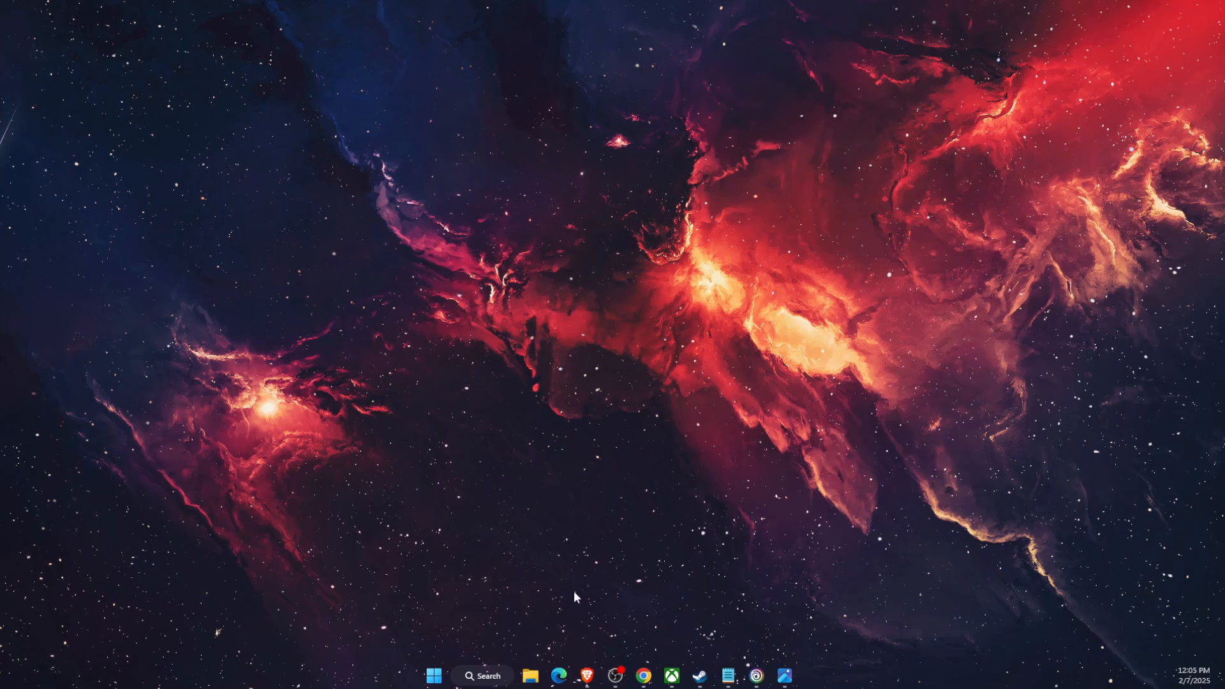
Show Protection history with its single OneDrive item, opening and dismissing the Filters menu
click(482, 675)
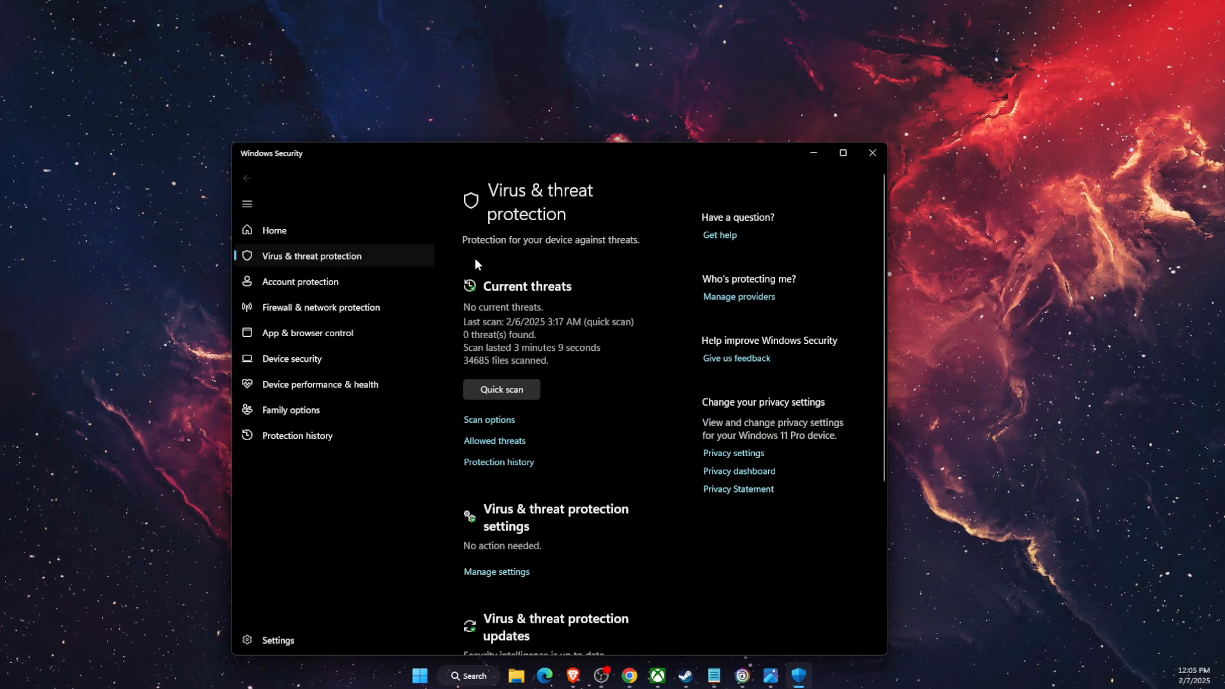
mouse_move(528, 301)
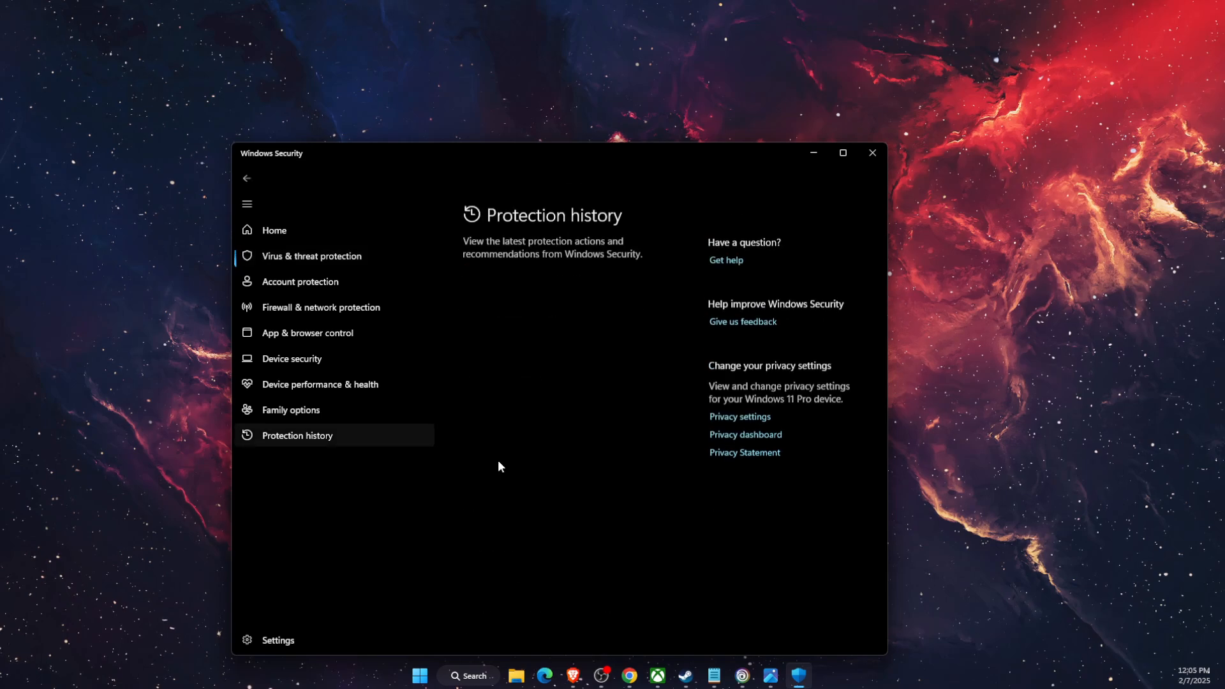
click(621, 258)
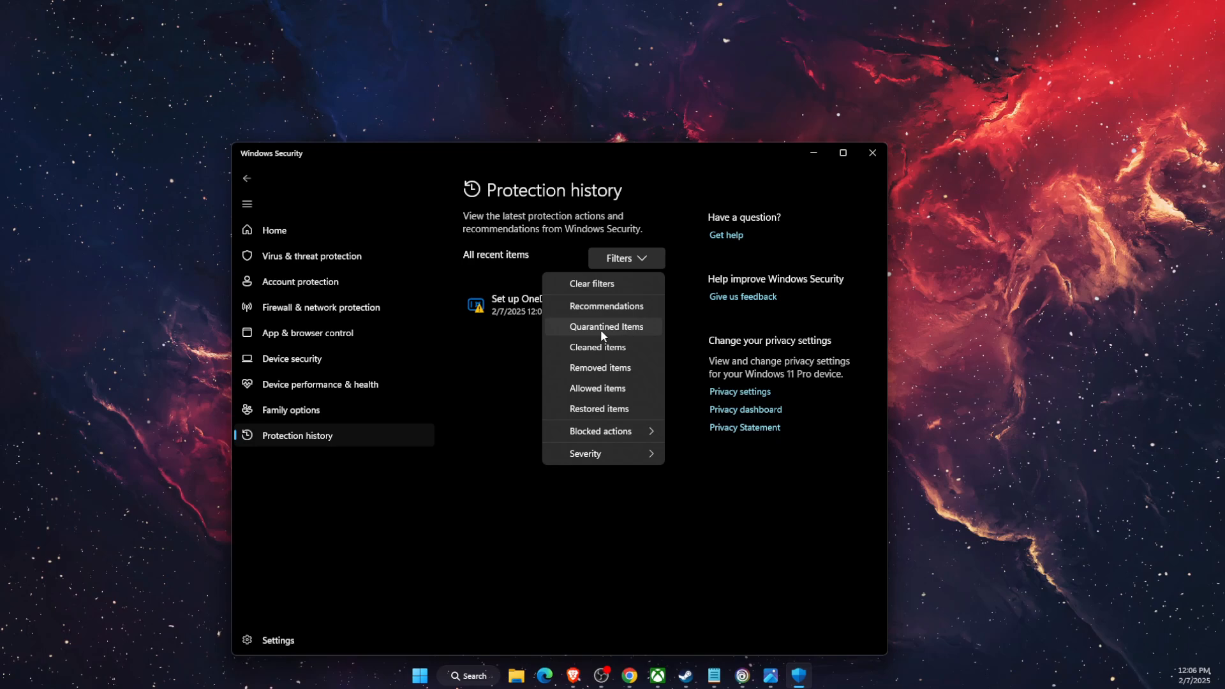
mouse_move(654, 332)
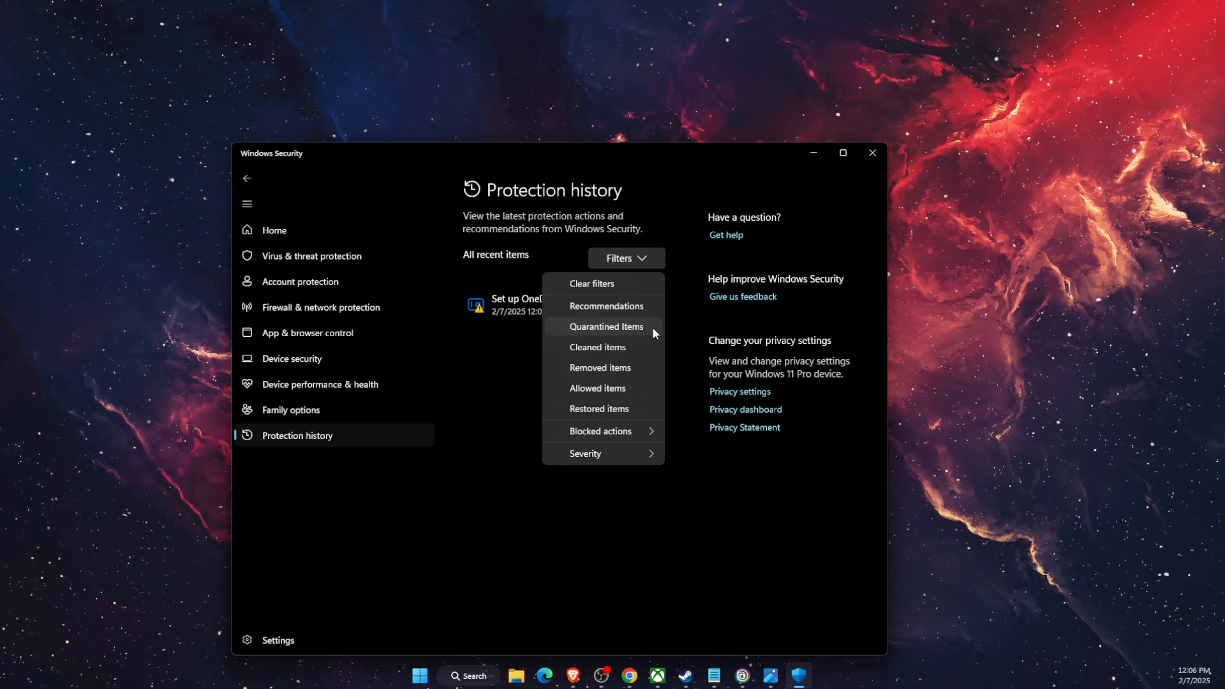
click(544, 380)
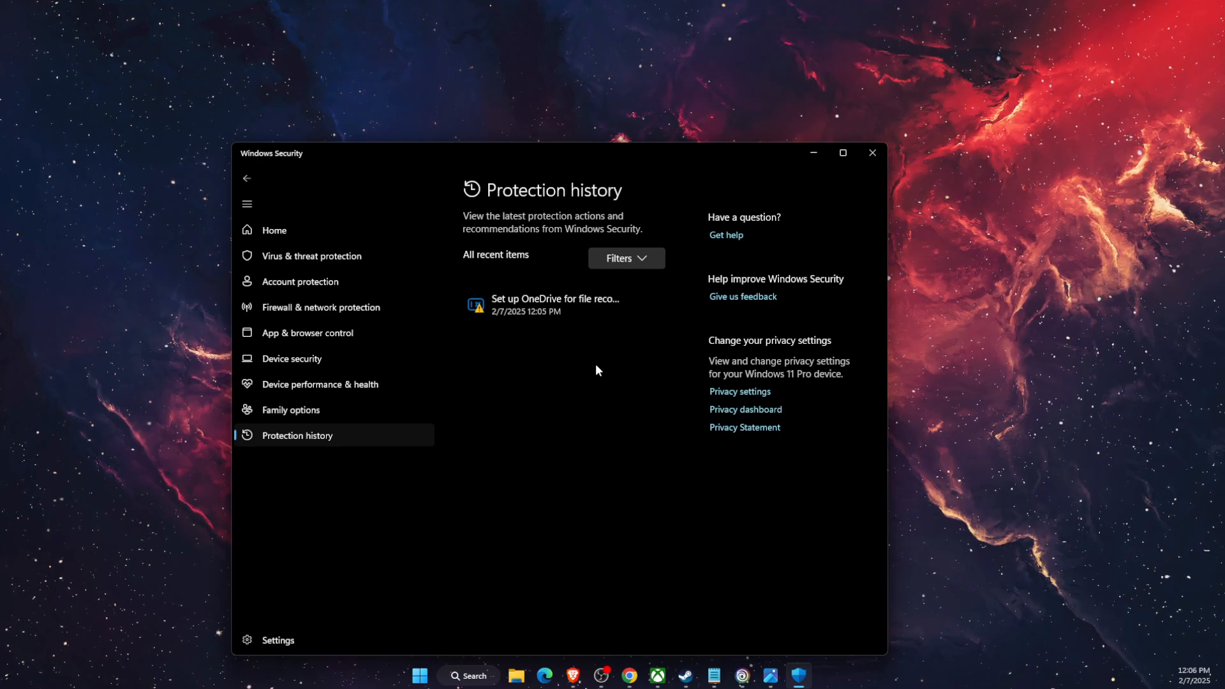
mouse_move(500, 353)
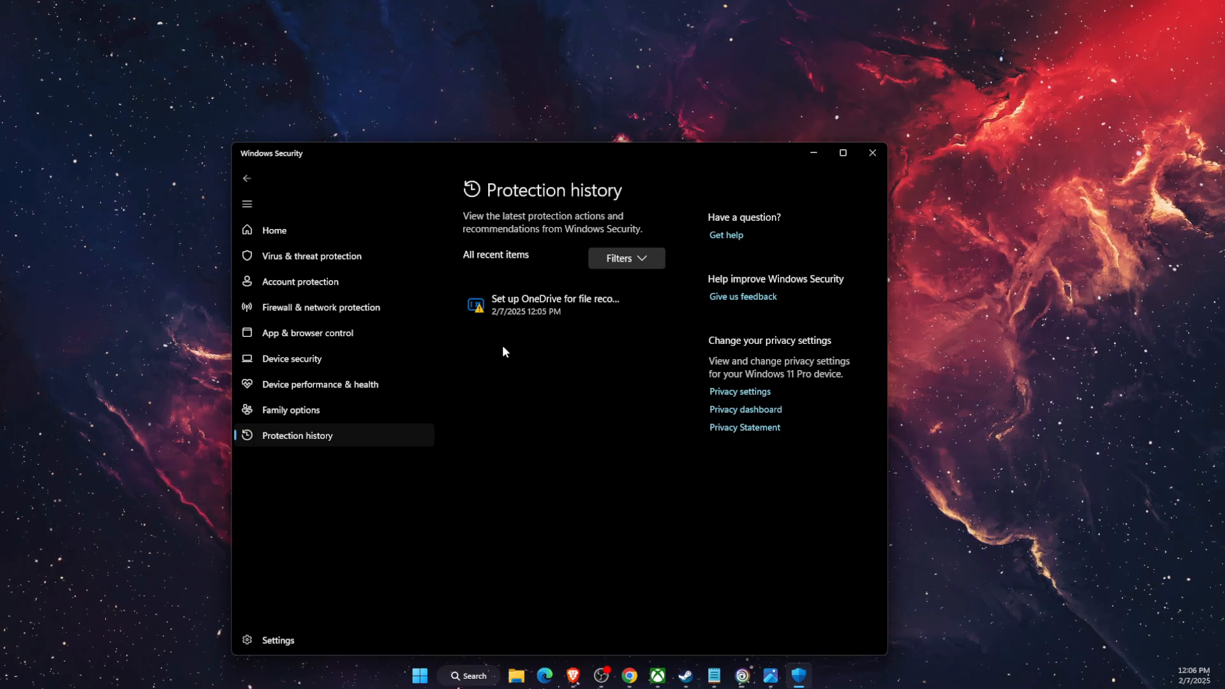
mouse_move(456, 360)
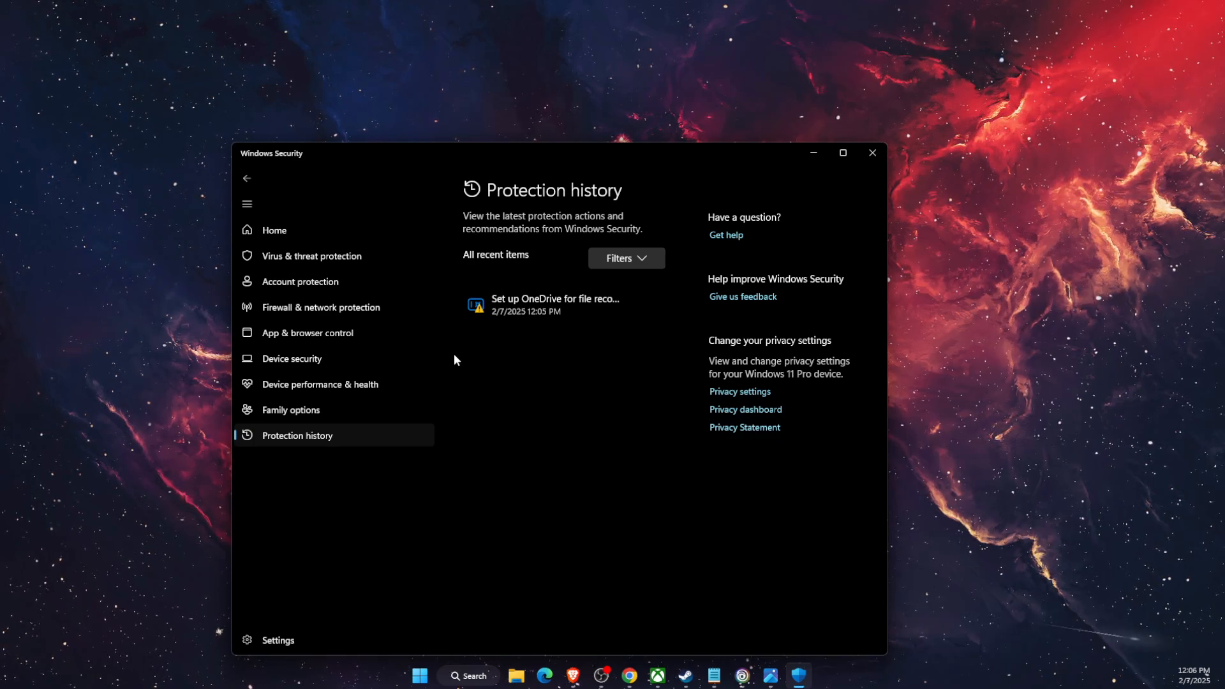
Open the Defender exclusions list showing the BlueStacks and Steam game folders
click(311, 255)
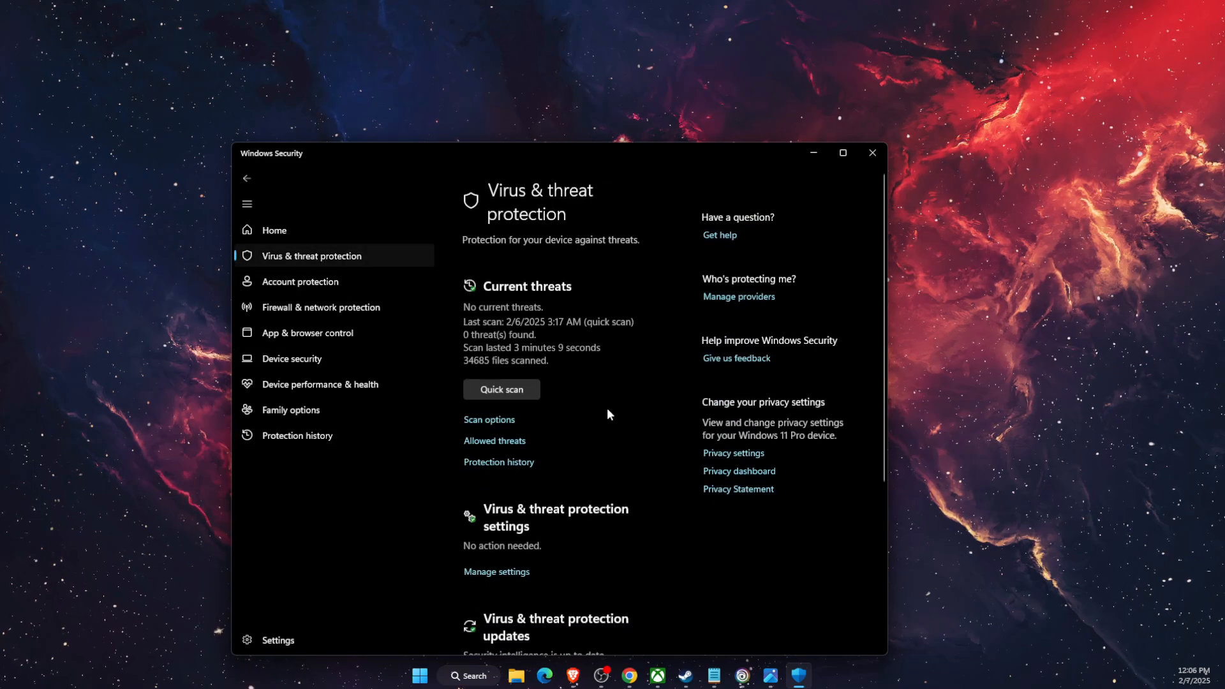
scroll(down, 3)
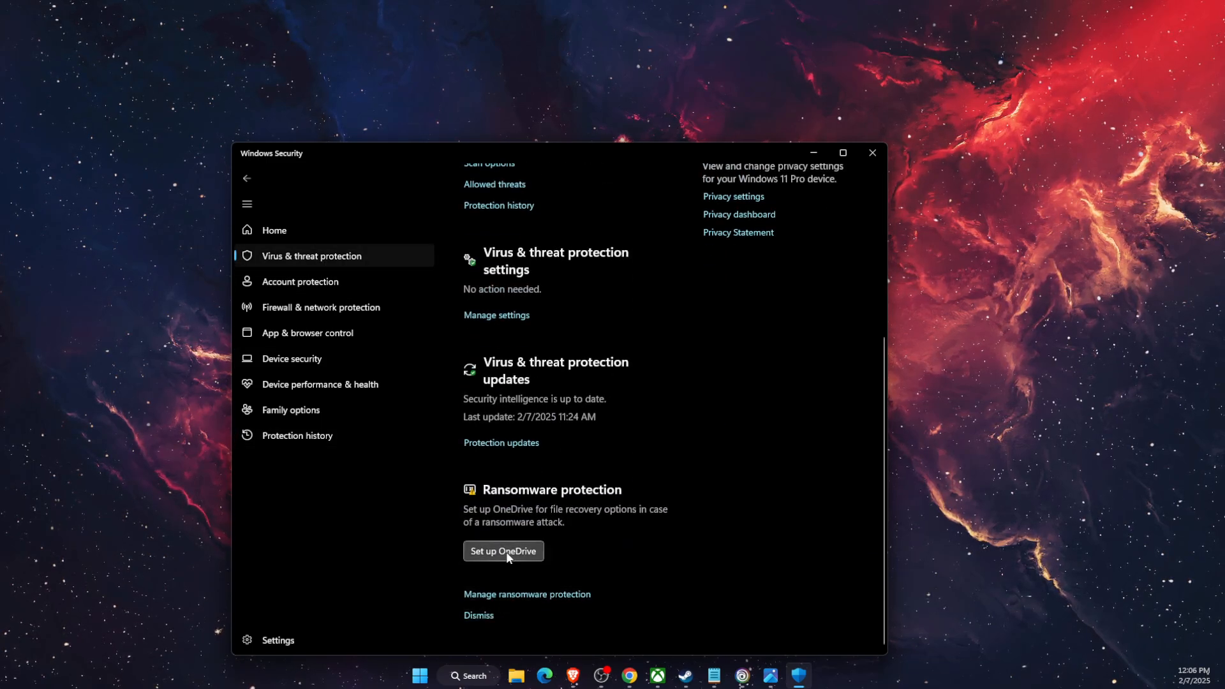
click(496, 314)
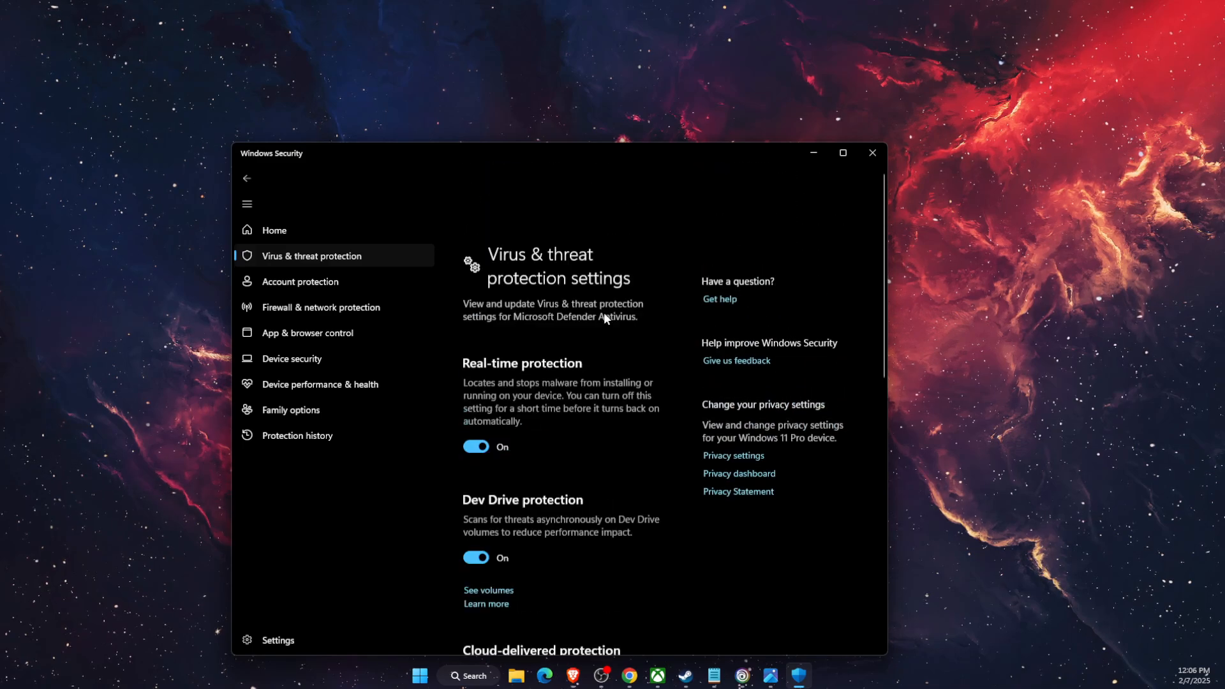
scroll(down, 3)
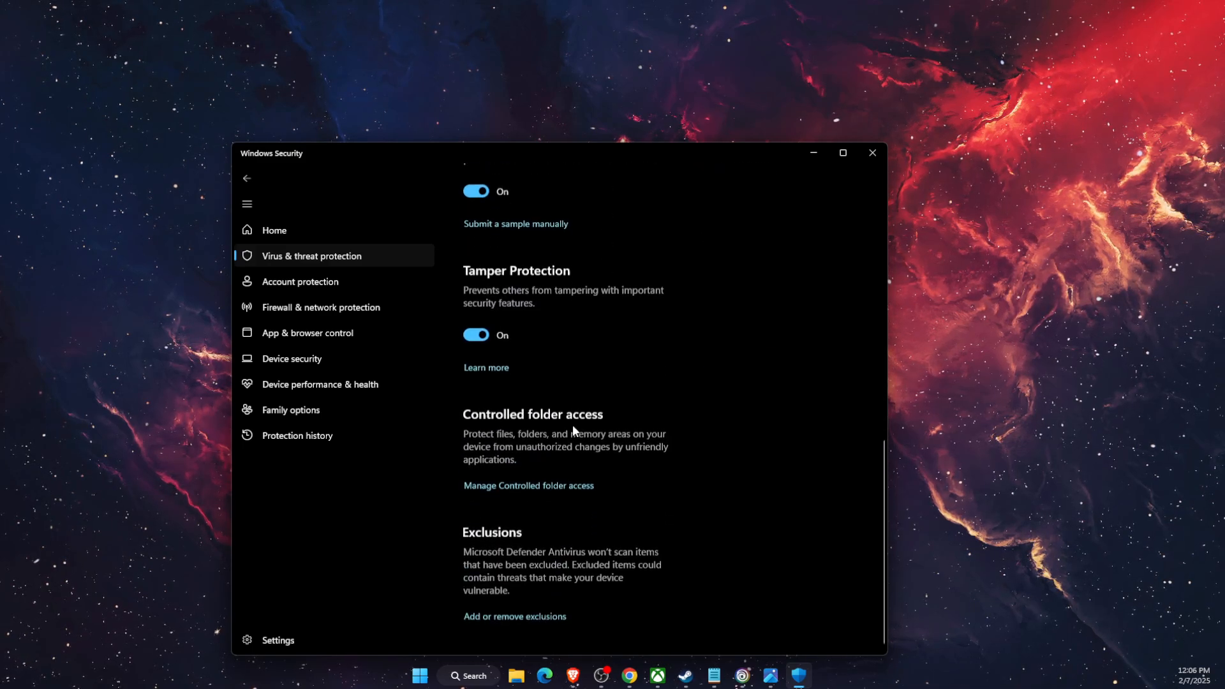
click(514, 617)
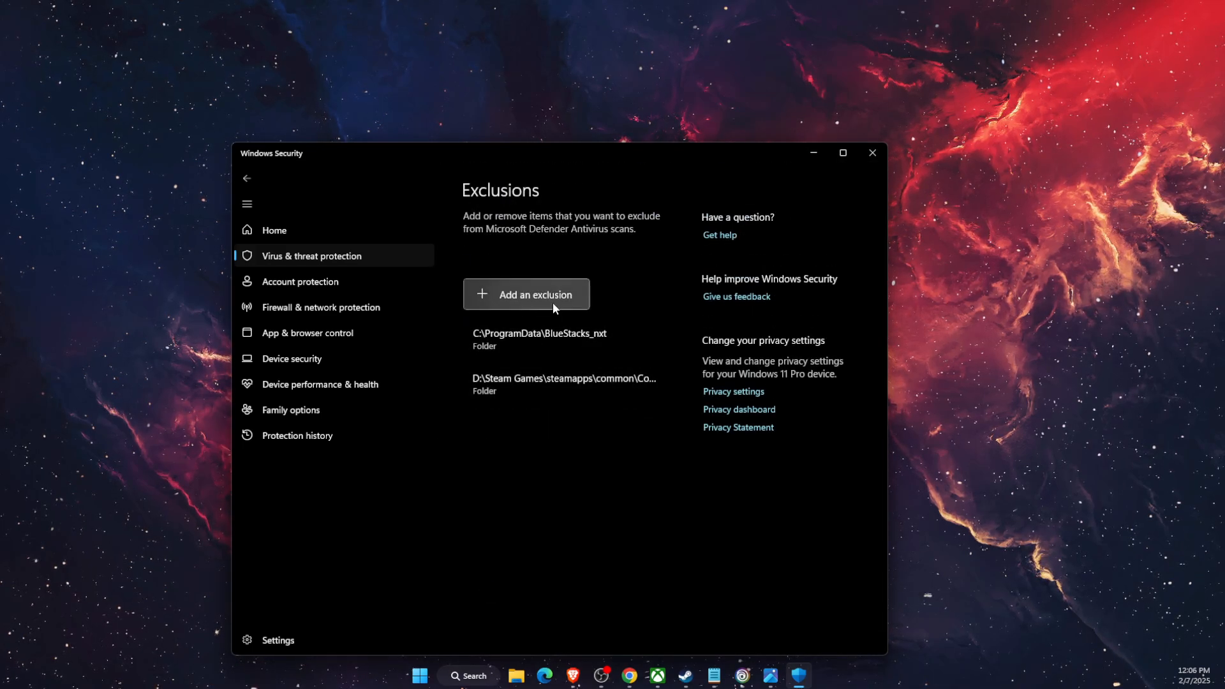
mouse_move(566, 383)
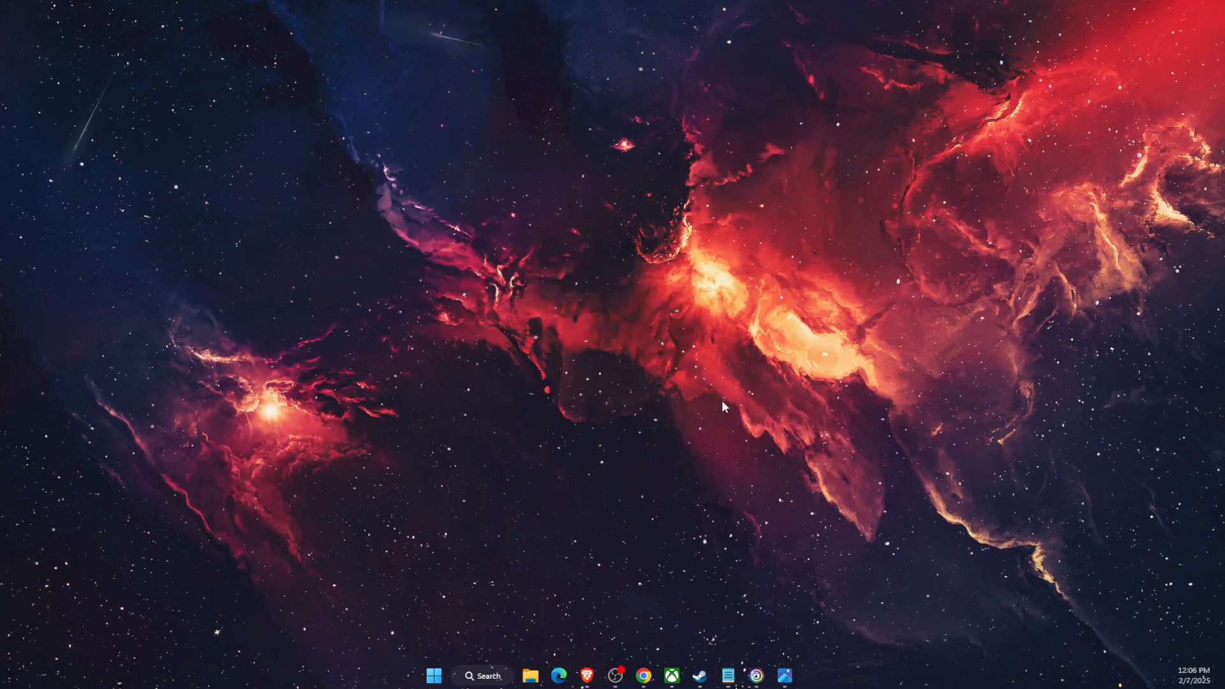
mouse_move(582, 402)
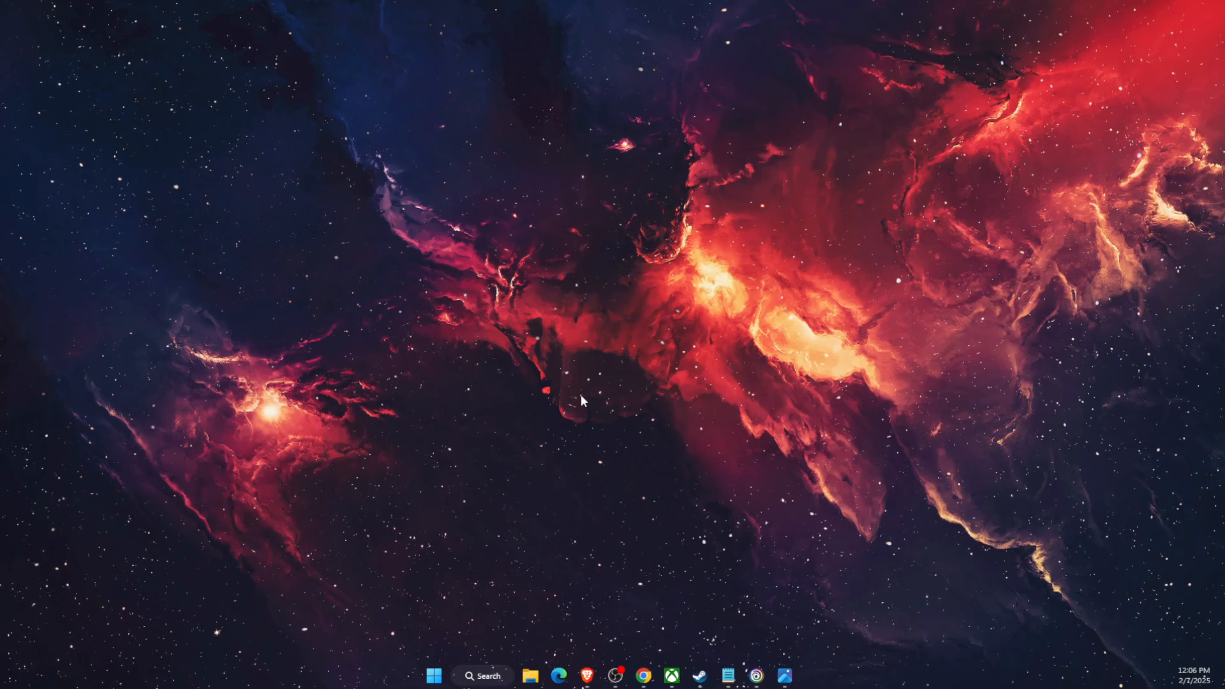